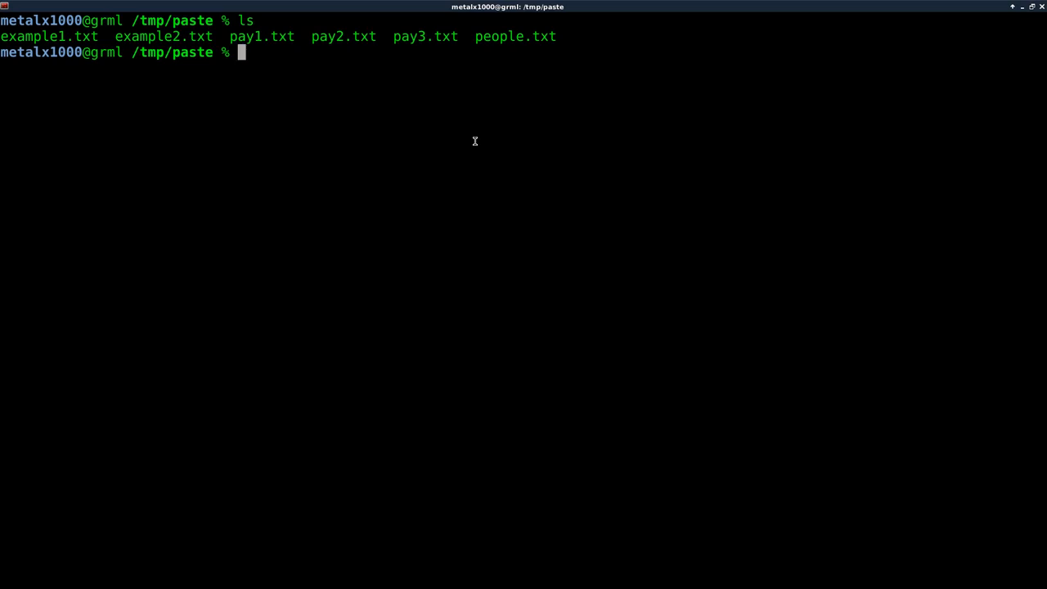
# Display the contents of example1.txt and example2.txt with cat.
pyautogui.write('c')
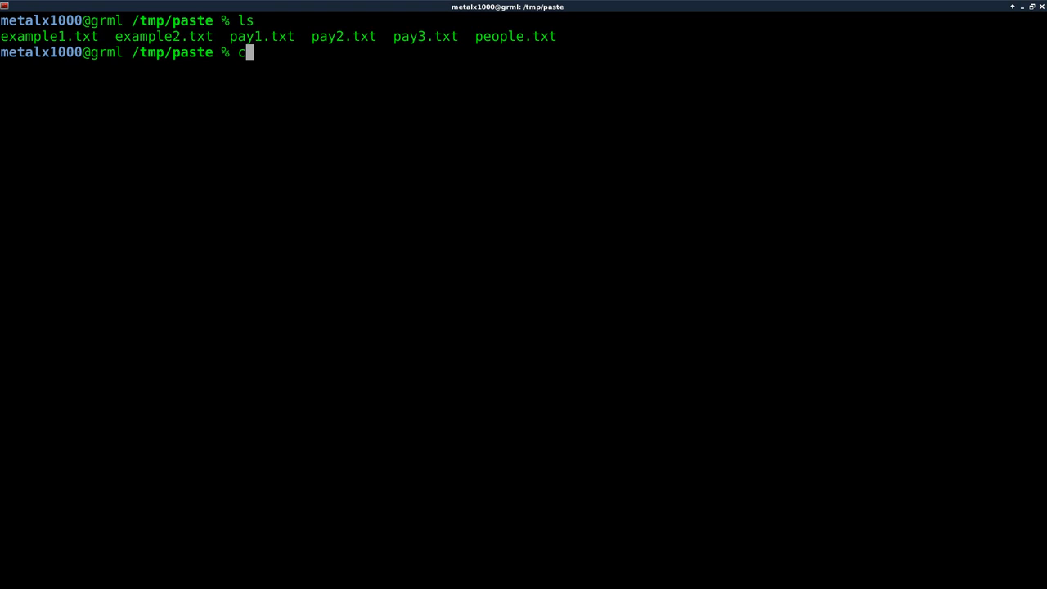
pyautogui.write('at example1.txt')
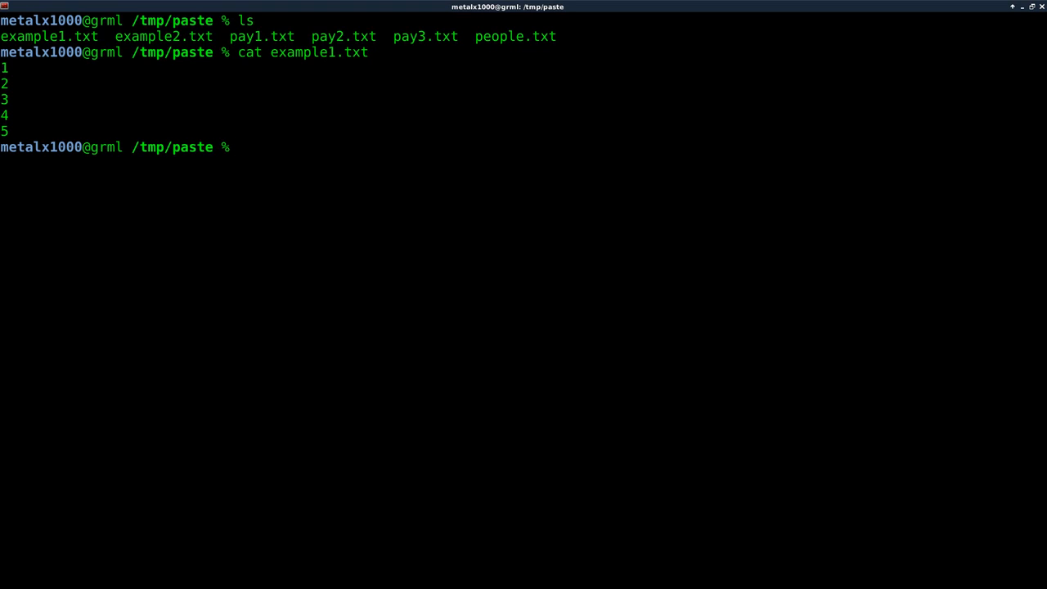
pyautogui.write('cat example1.txt')
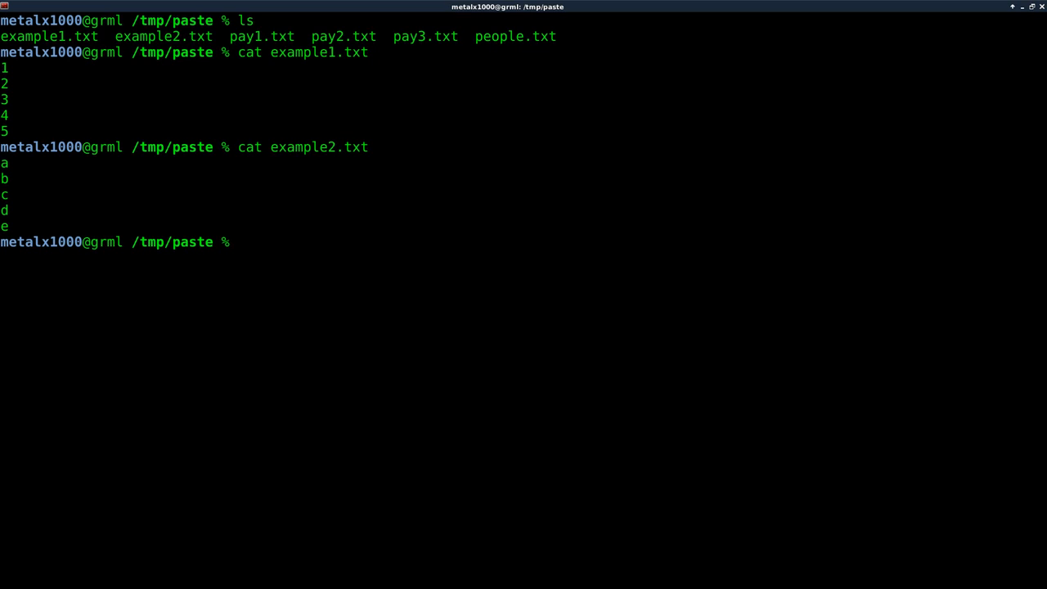
# Merge example1.txt and example2.txt side by side into tab-separated columns with paste.
pyautogui.write('paste')
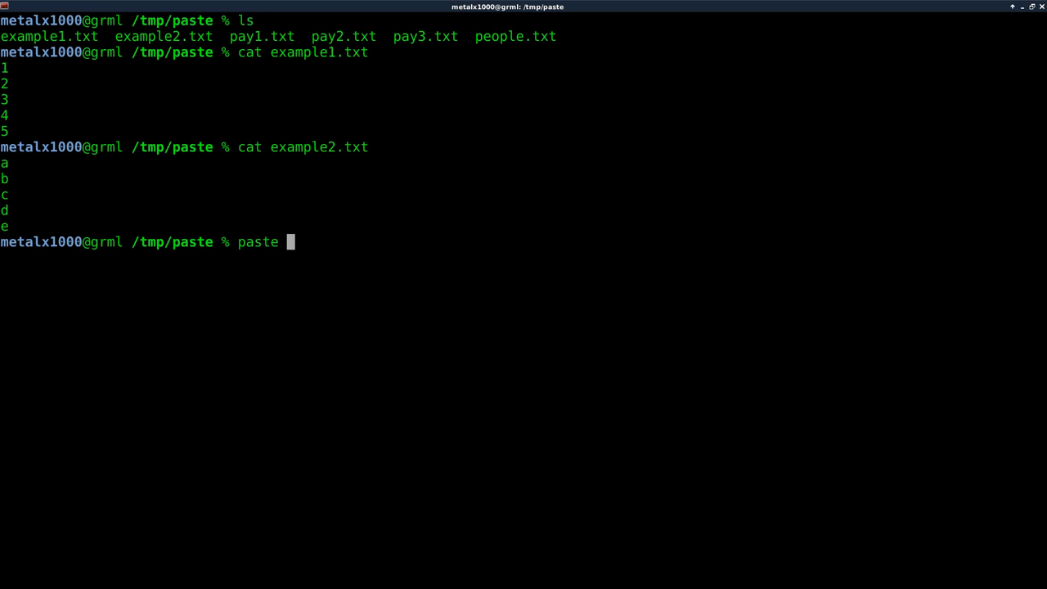
pyautogui.write('example')
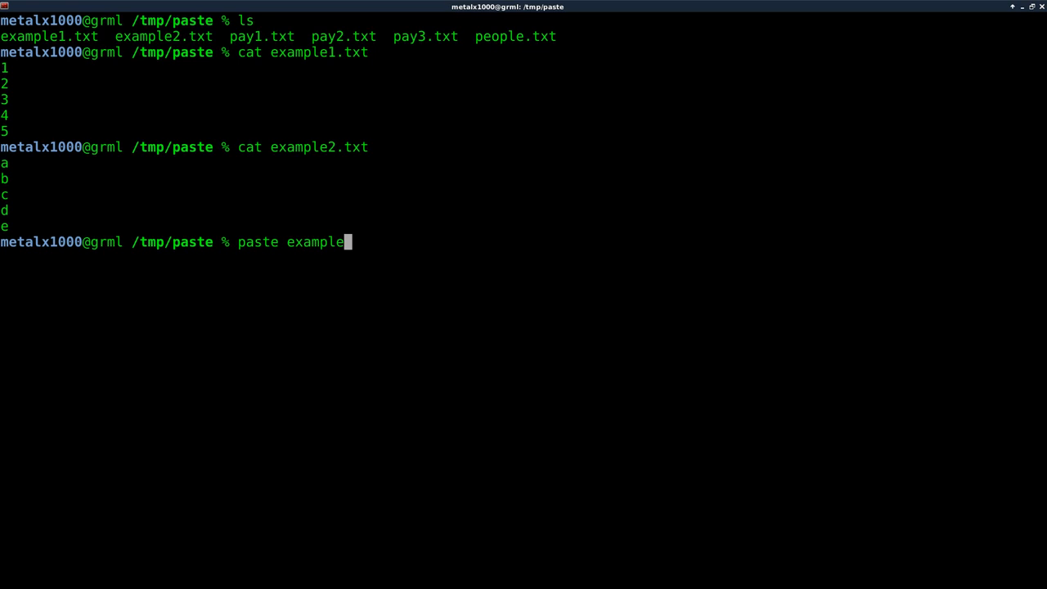
pyautogui.write('1.txt')
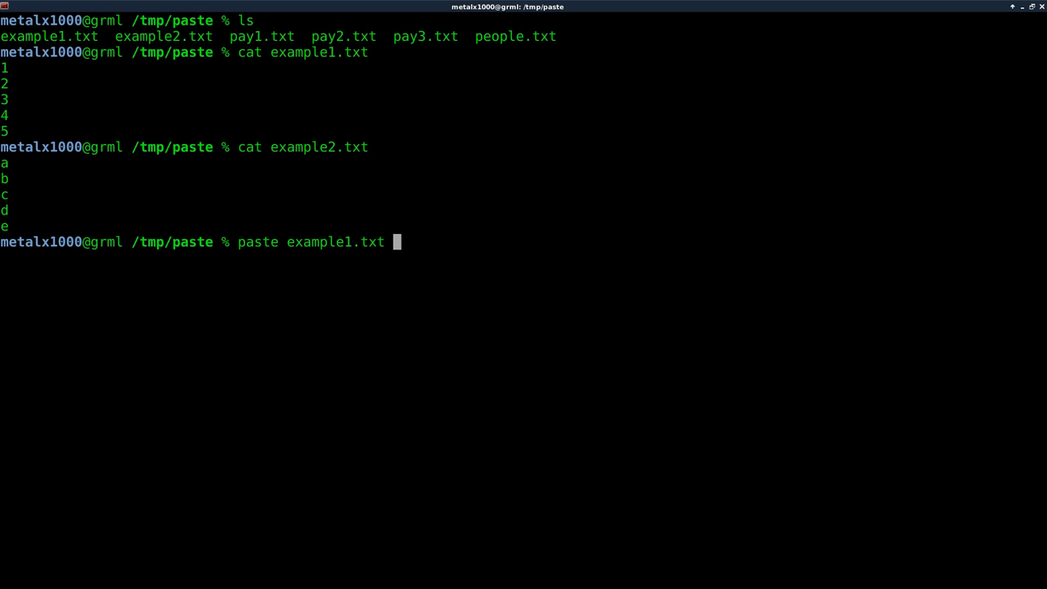
pyautogui.write('expl')
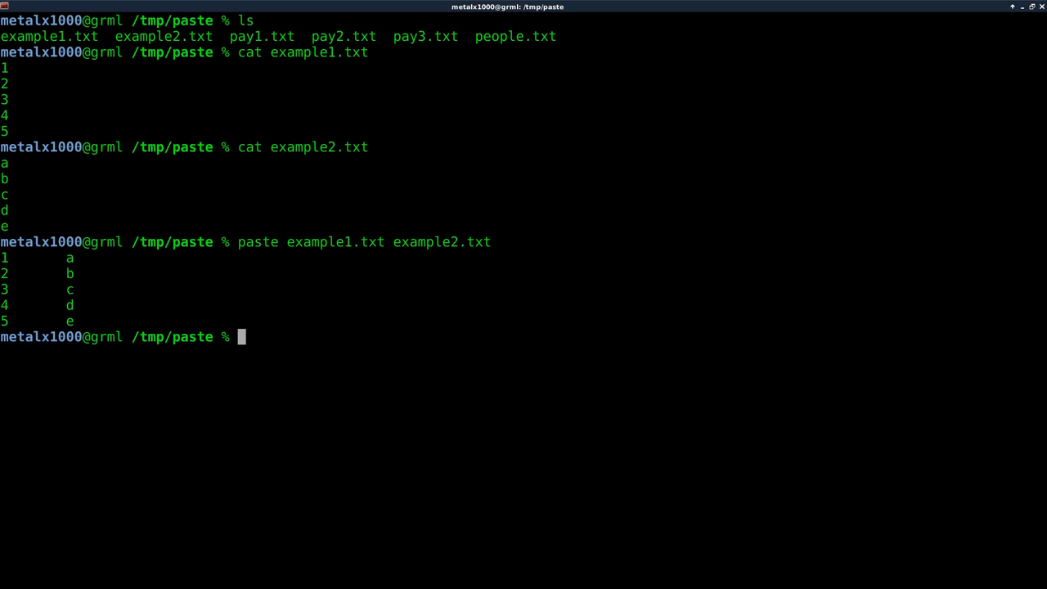
# Merge example* with colon, hyphen and period delimiters, giving 1:a, 1-a, 1.a.
pyautogui.write('paste example1.tx')
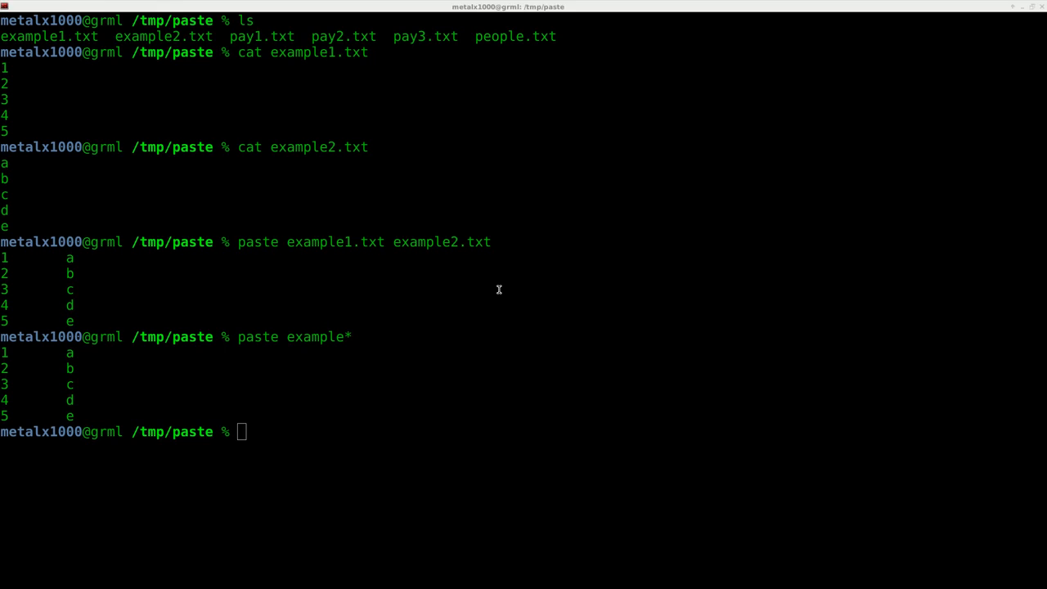
pyautogui.write('paste example')
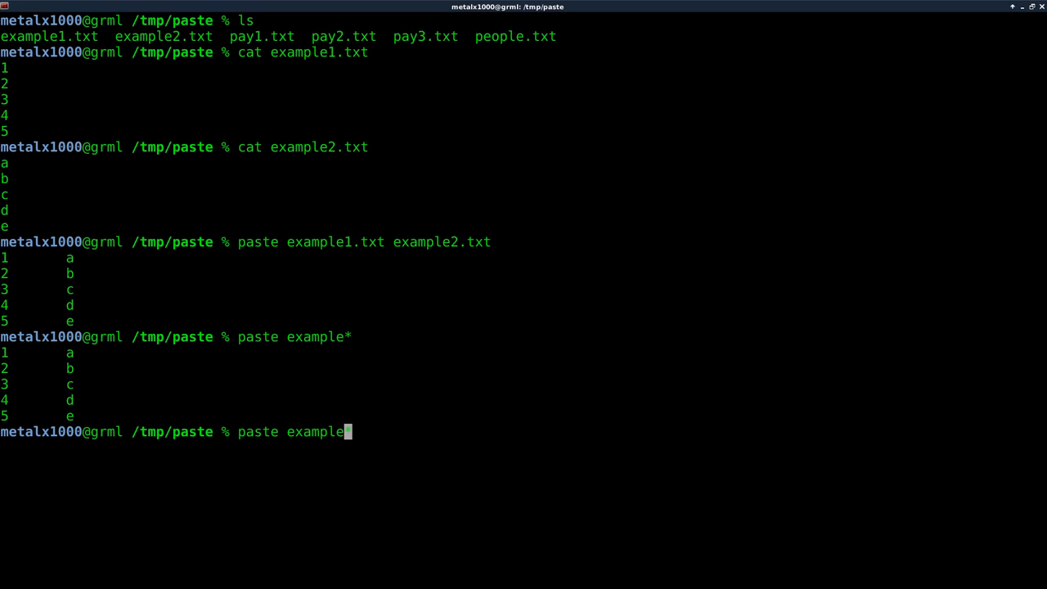
pyautogui.write('-d:')
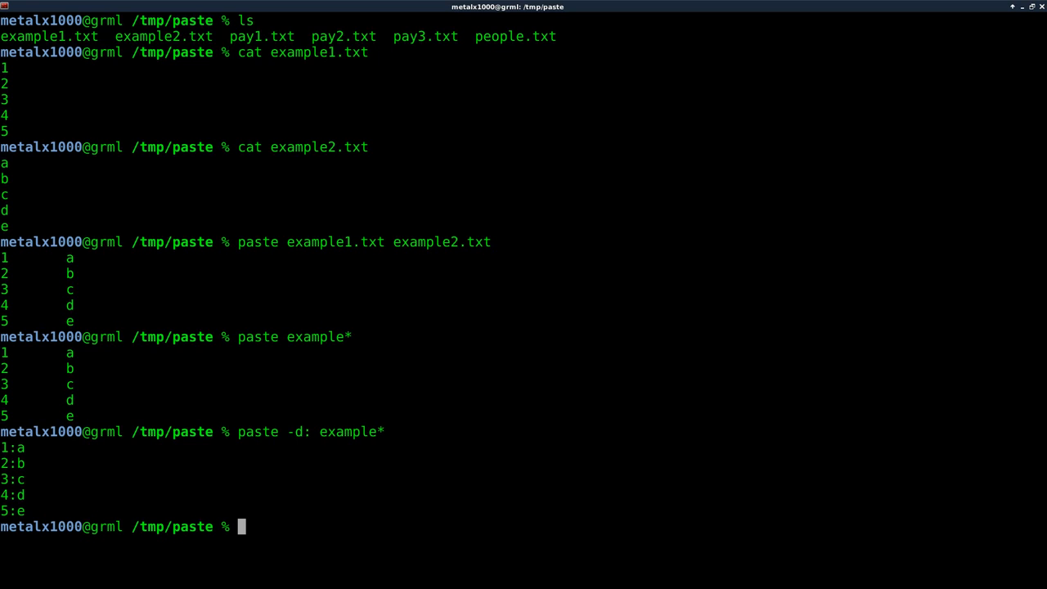
pyautogui.moveTo(281, 356)
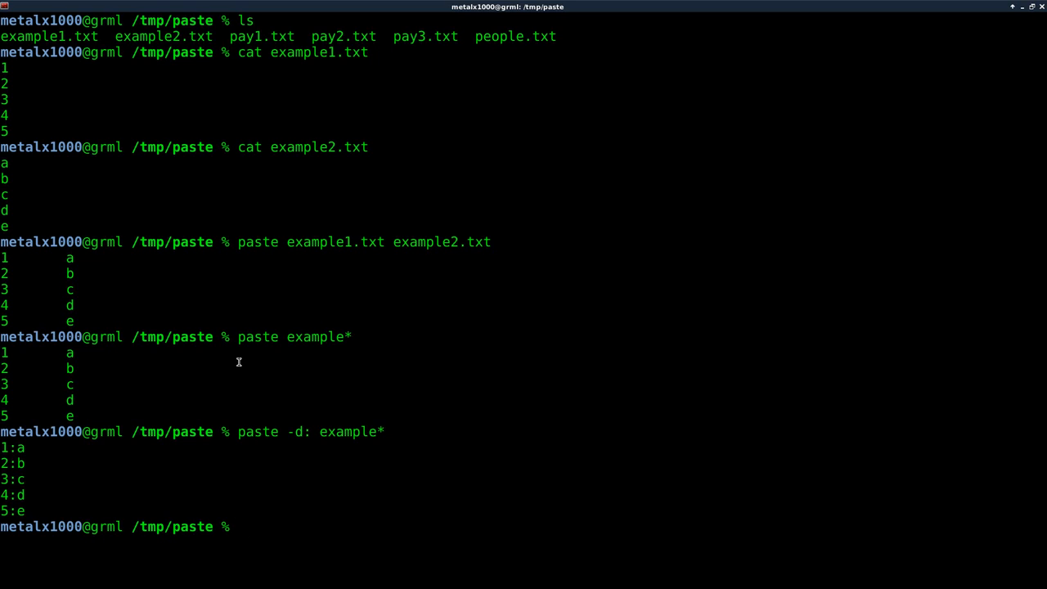
pyautogui.write('paste -d: example*')
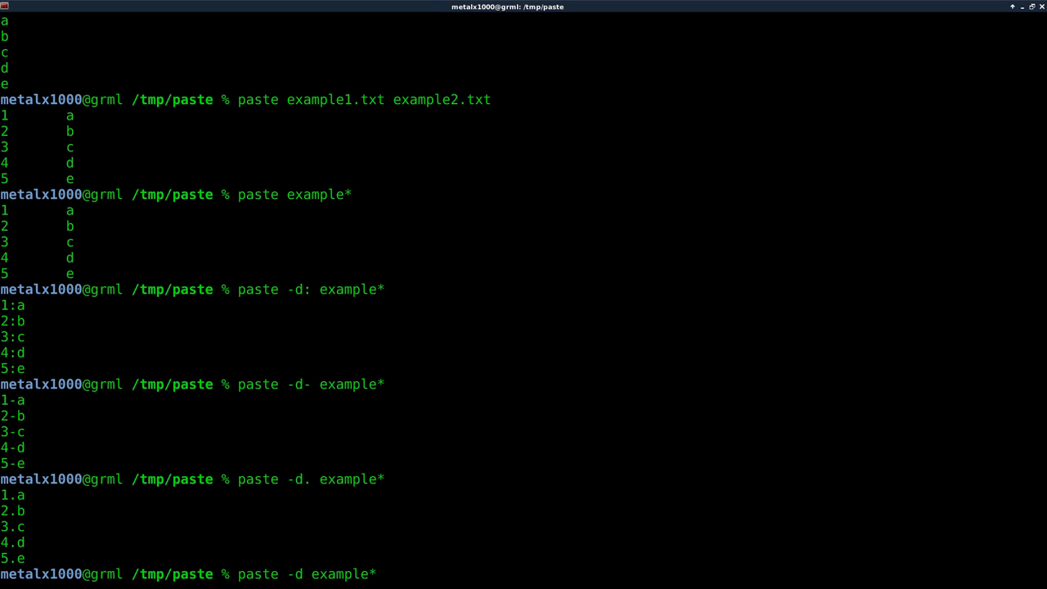
# Merge example* with a quoted ")" delimiter in zsh, repeat in bash, then clear.
pyautogui.write(')')
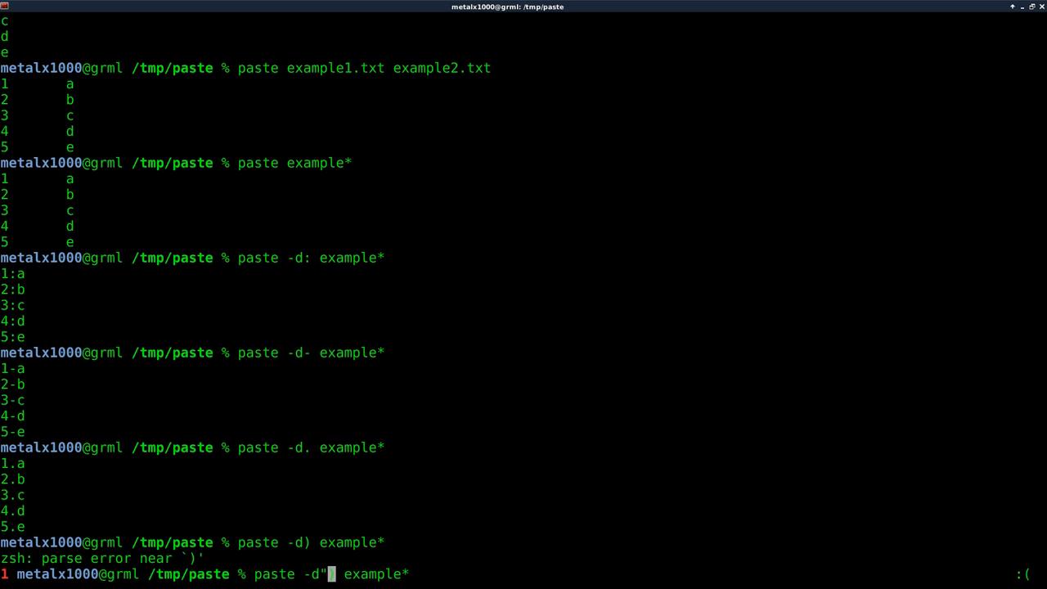
pyautogui.write('")')
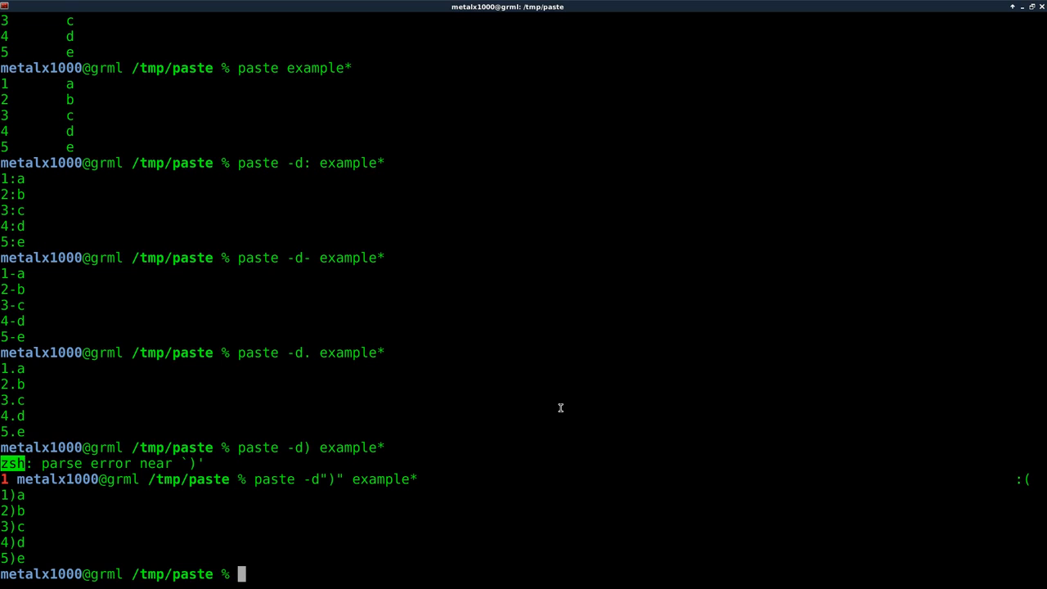
pyautogui.write('bash')
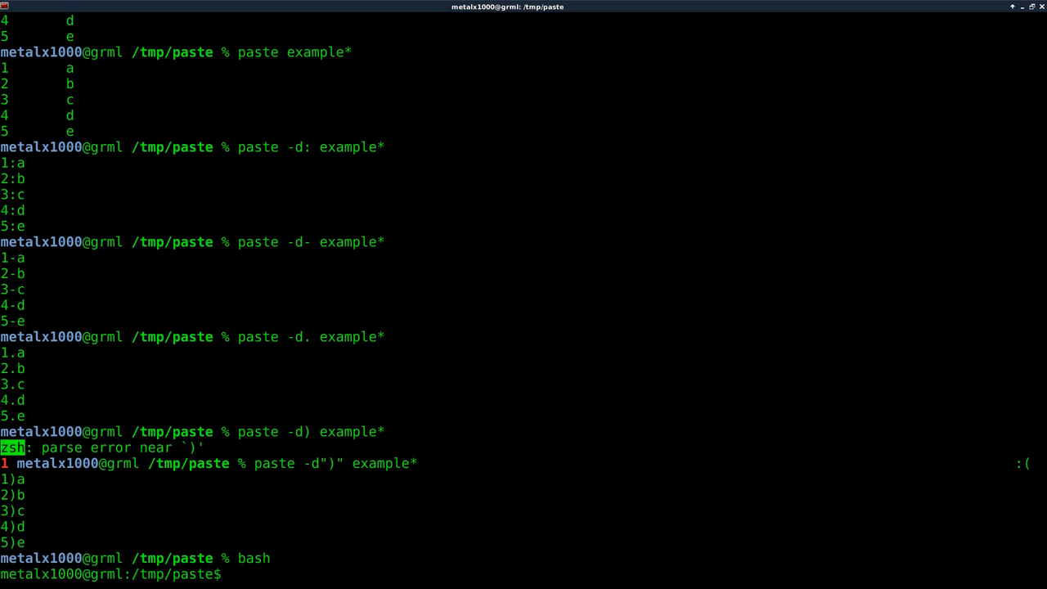
pyautogui.moveTo(561, 408)
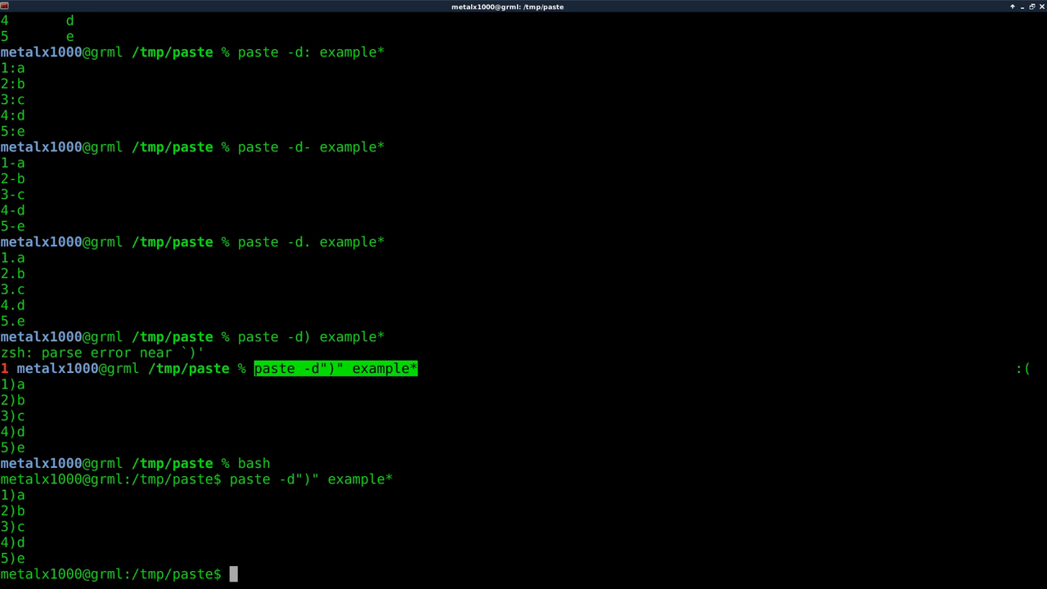
pyautogui.write('cle')
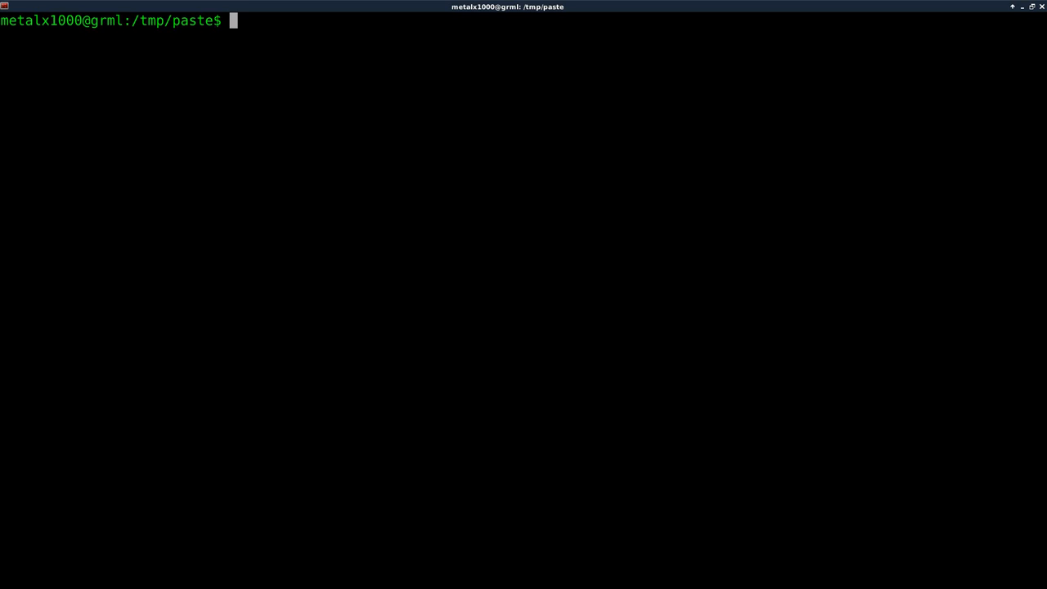
# List files and show pay1, pay2, pay3 amounts: 500/100/50, 400/75/40, 550/110/55.
pyautogui.write('ls')
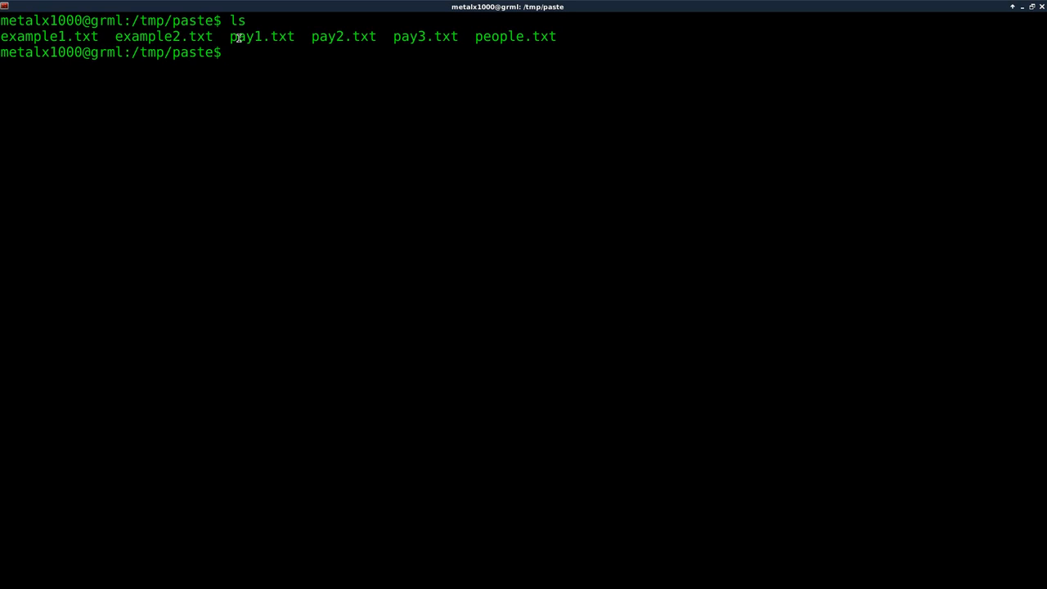
pyautogui.moveTo(229, 36); pyautogui.dragTo(358, 36)
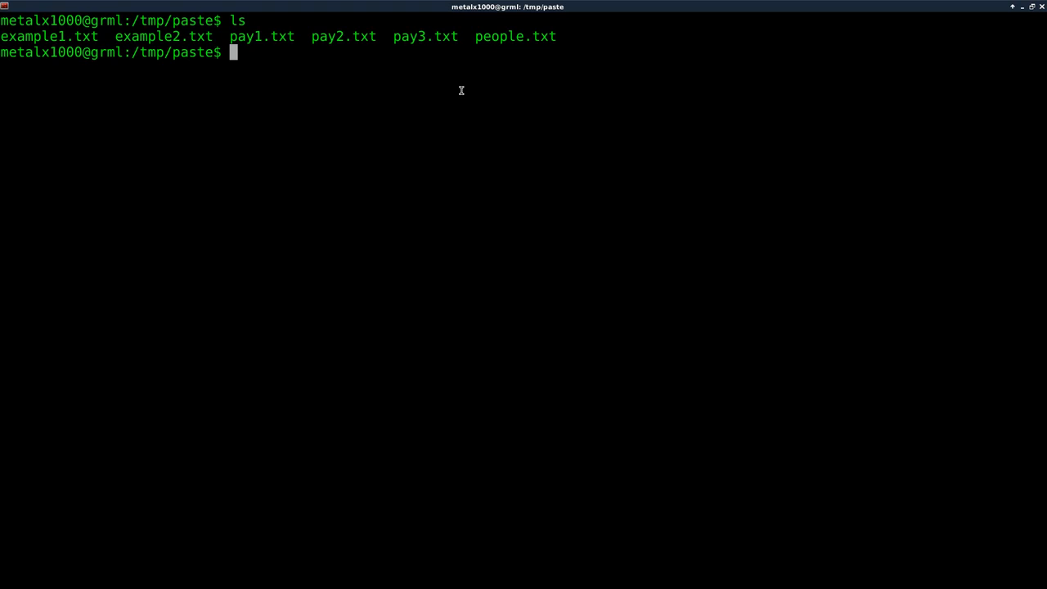
pyautogui.write('cat pay1.txt')
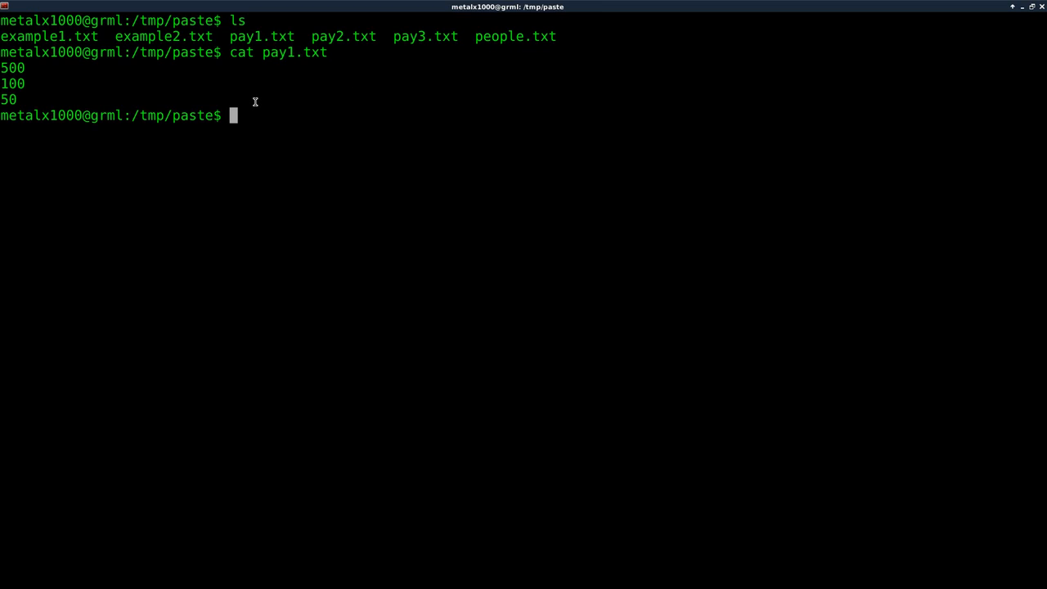
pyautogui.doubleClick(12, 68)
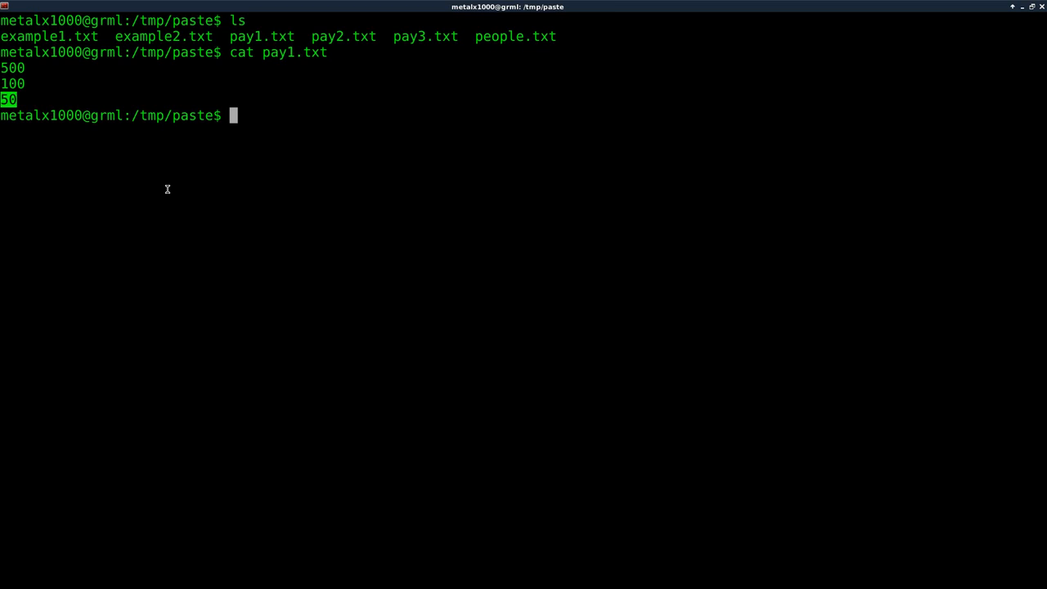
pyautogui.write('cat pay1.txt')
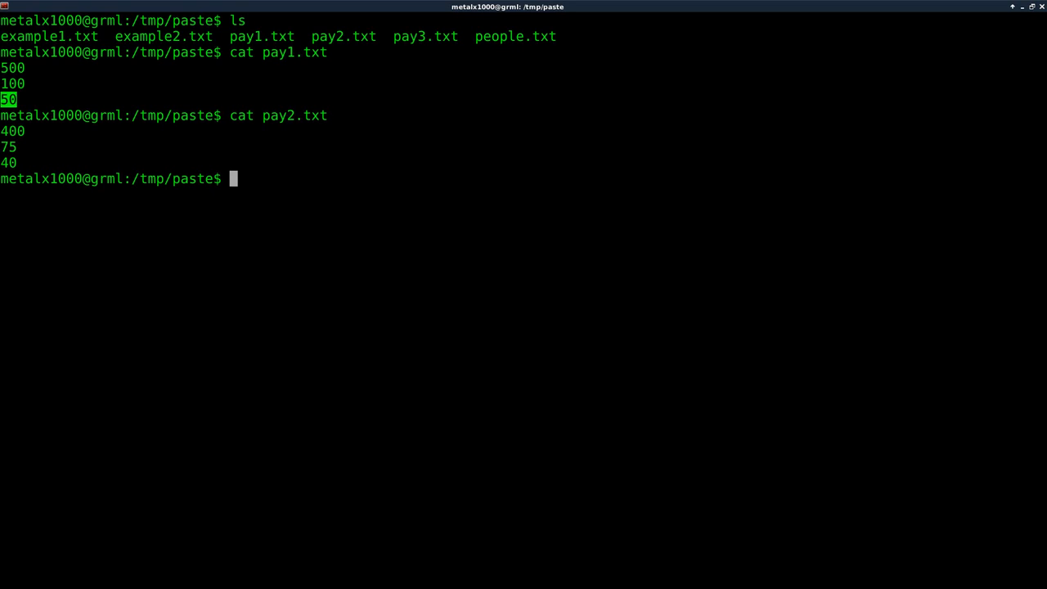
pyautogui.write('cat pay2.txt')
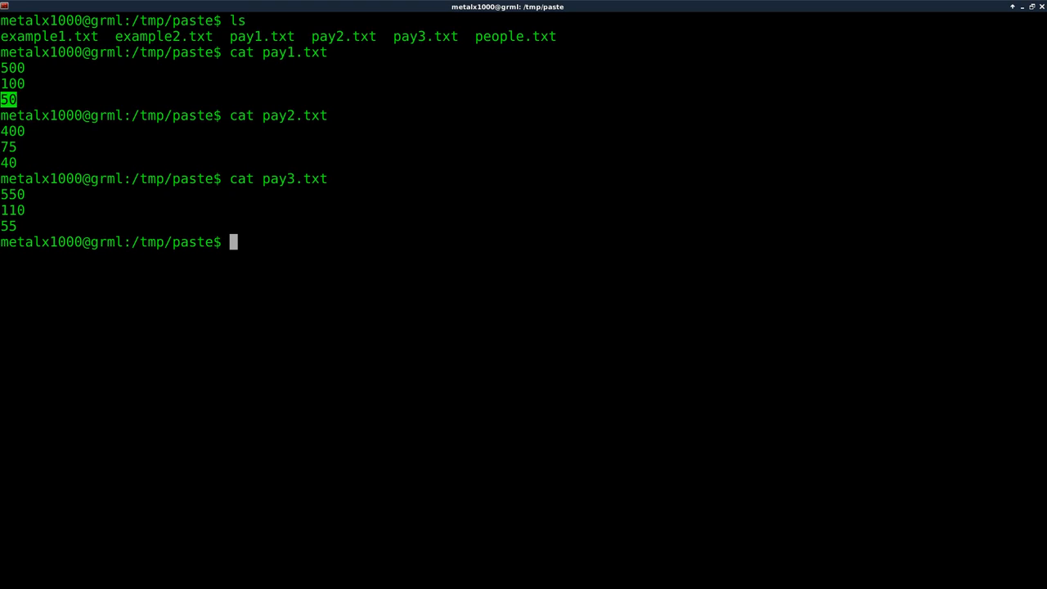
# Merge the pay files side by side, then join them with a + delimiter.
pyautogui.write('paste')
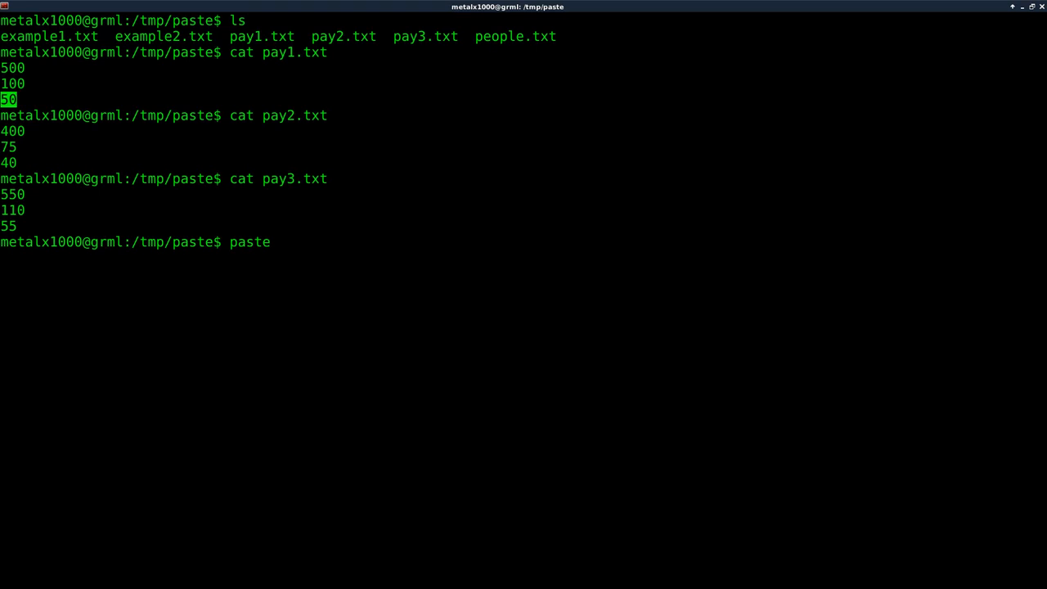
pyautogui.write('pay')
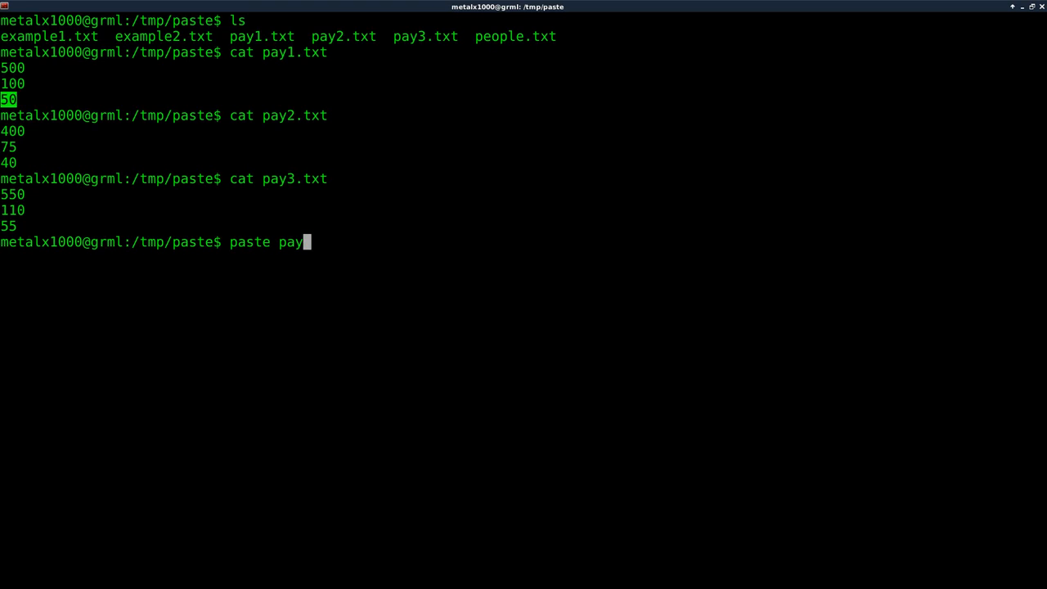
pyautogui.press('Return')
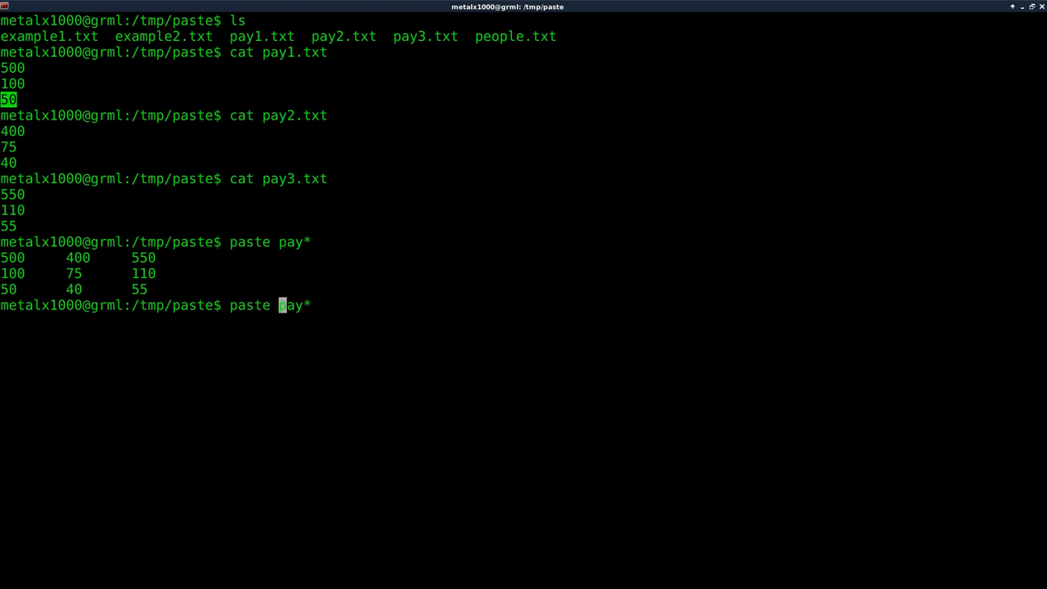
pyautogui.write('-d')
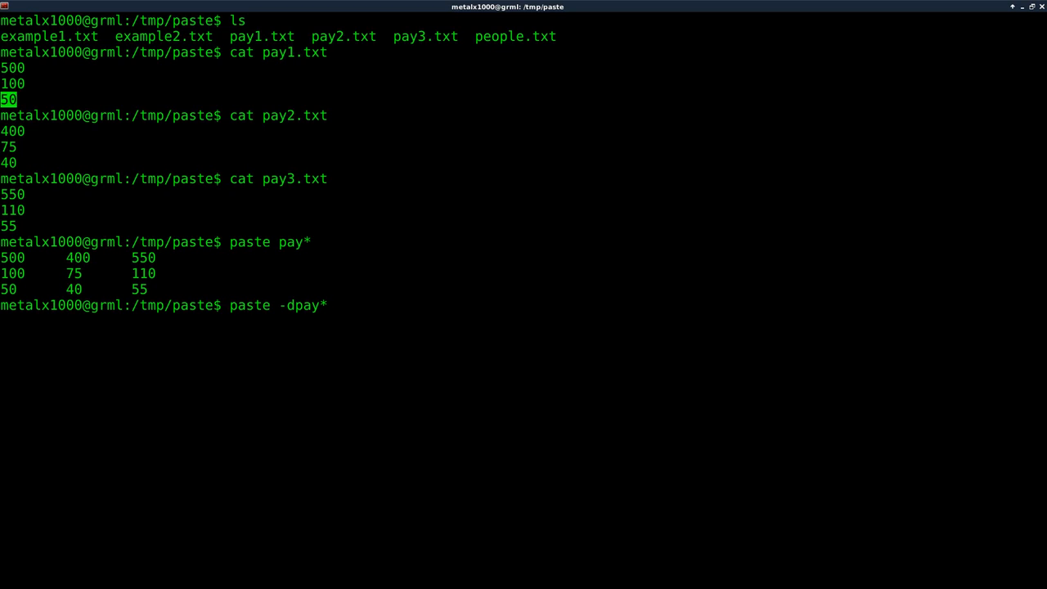
pyautogui.write('+')
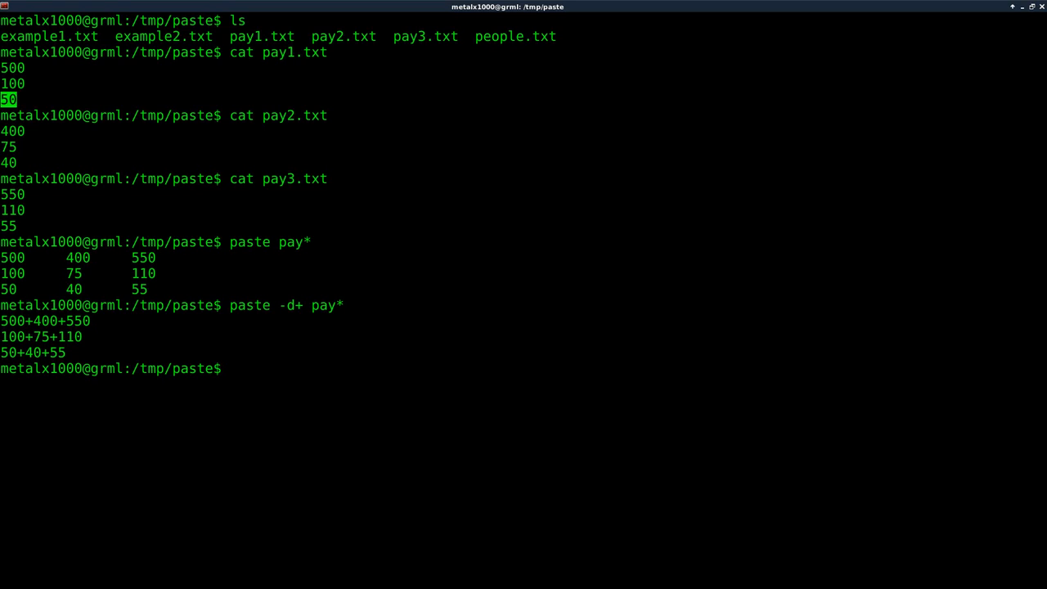
# Pipe each plus-joined pay line through a while loop into bc, printing 1450, 285, 145.
pyautogui.write('paste -d+ pay*|')
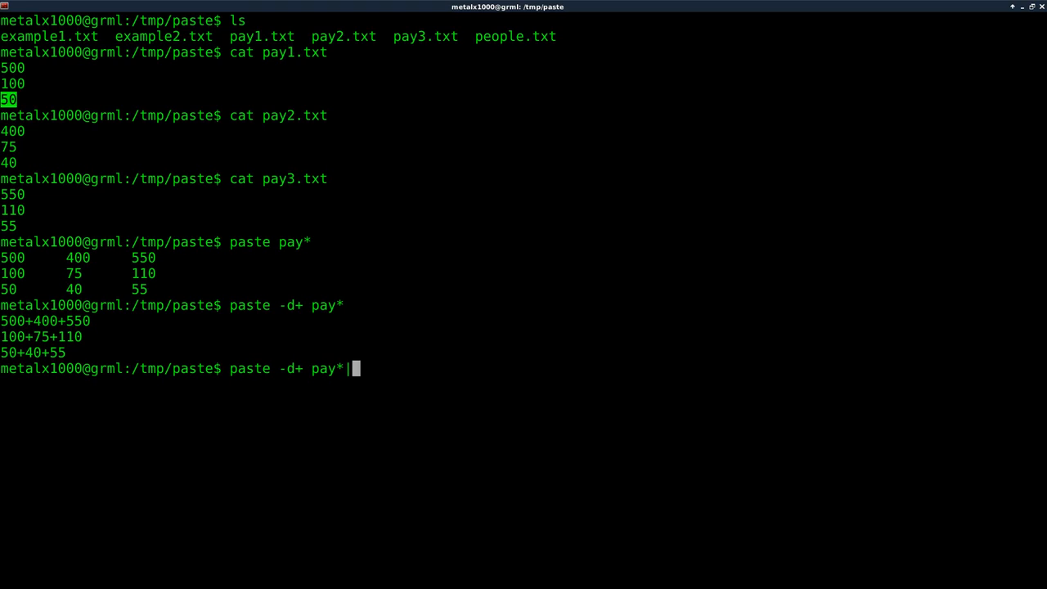
pyautogui.write('while read')
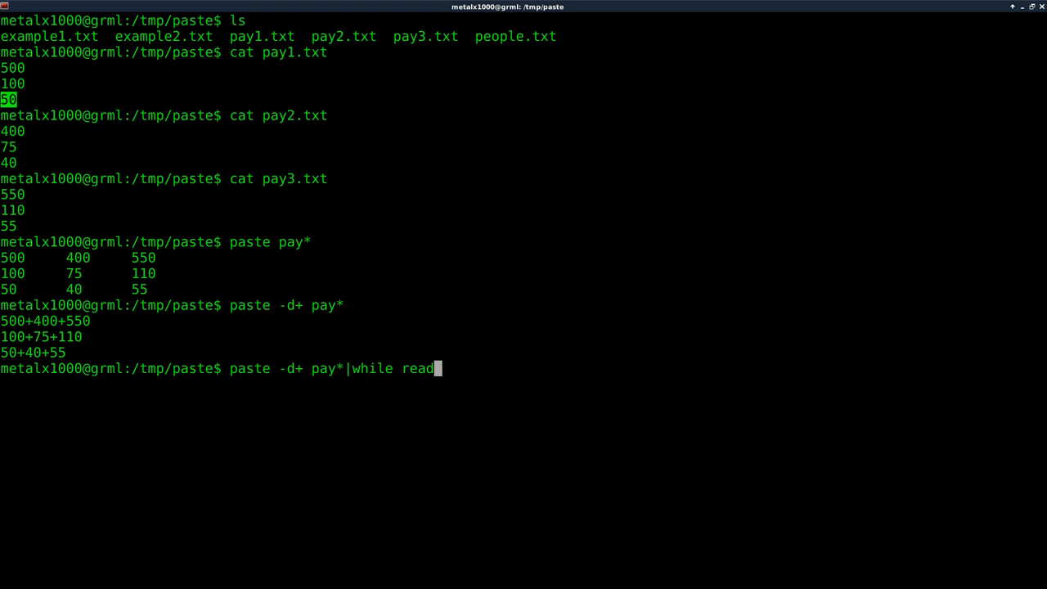
pyautogui.write('line;don')
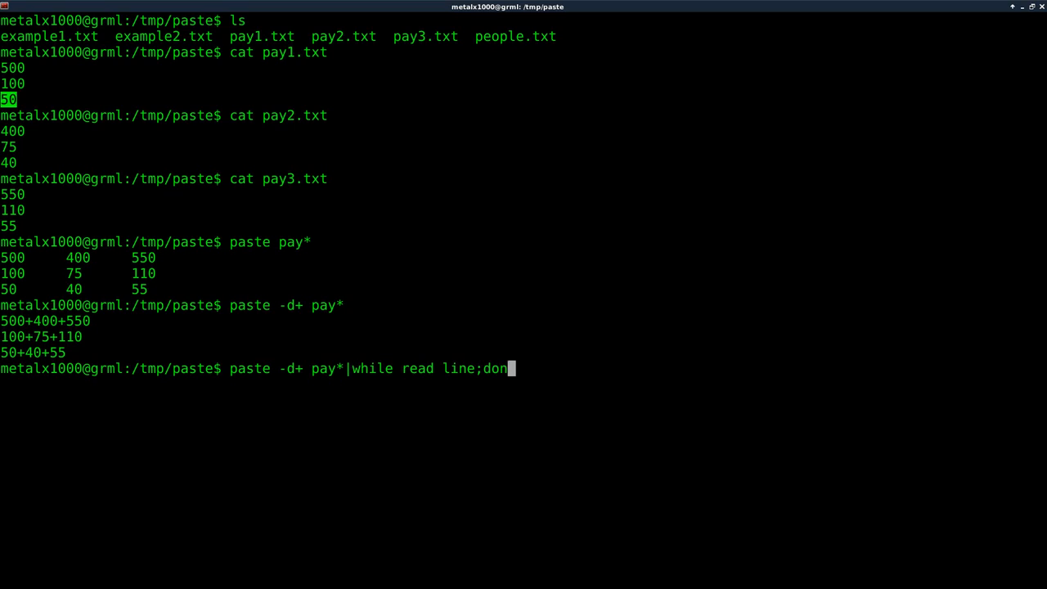
pyautogui.write('e')
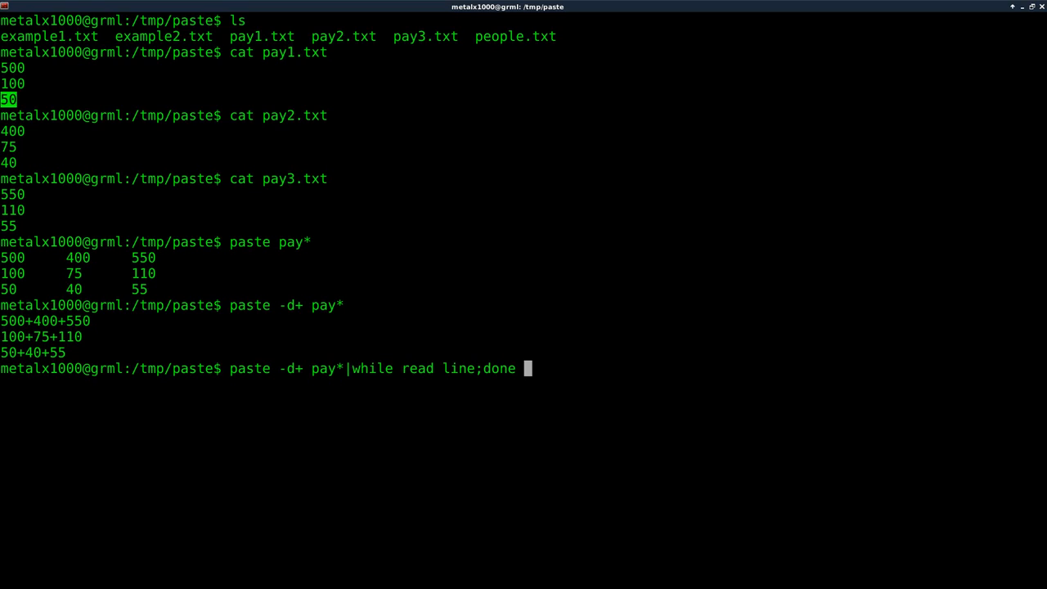
pyautogui.moveTo(156, 341)
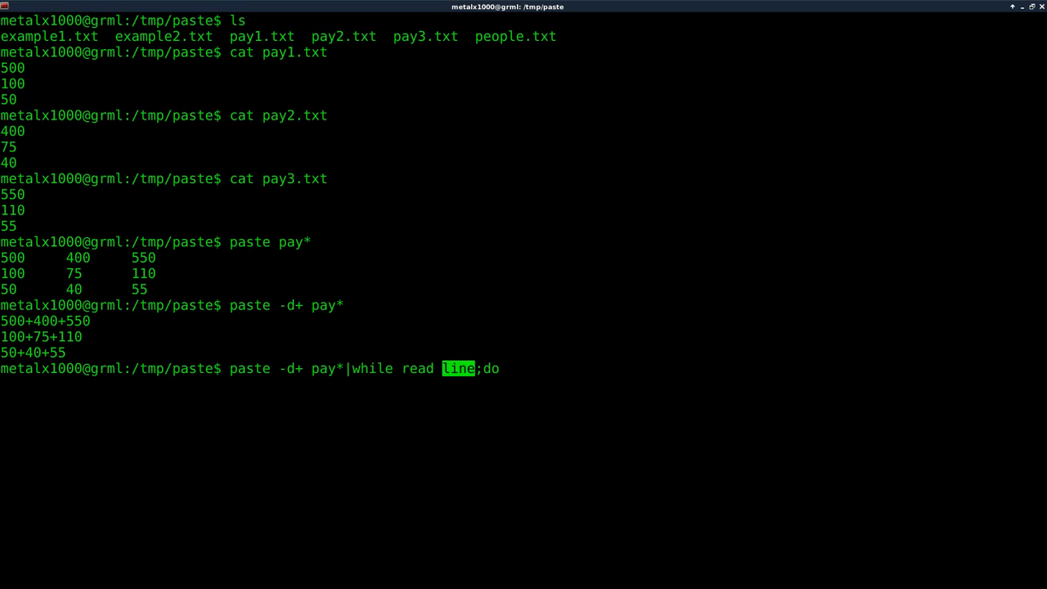
pyautogui.write('echo')
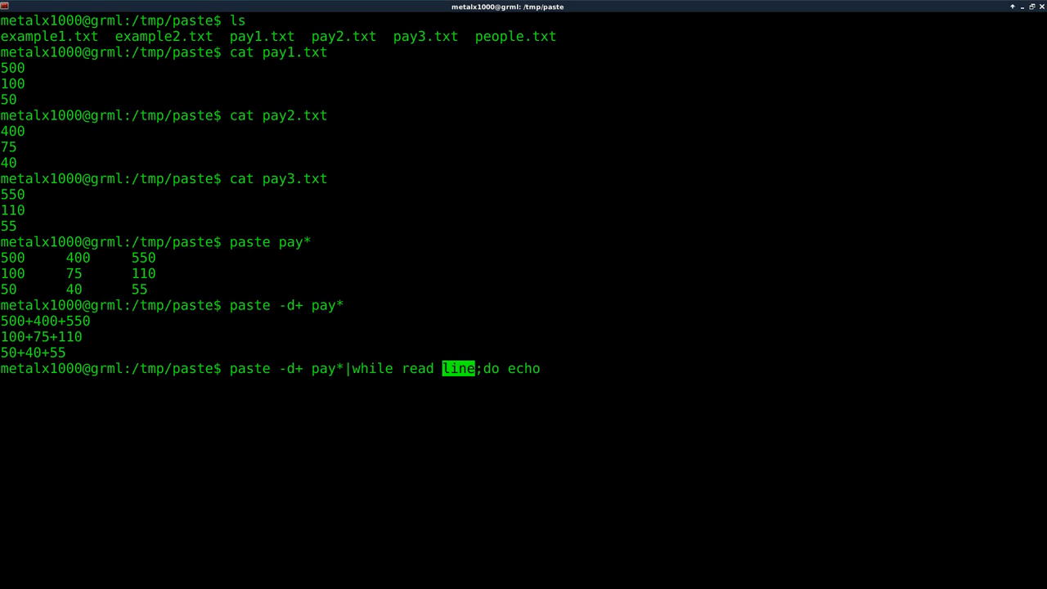
pyautogui.write('$line')
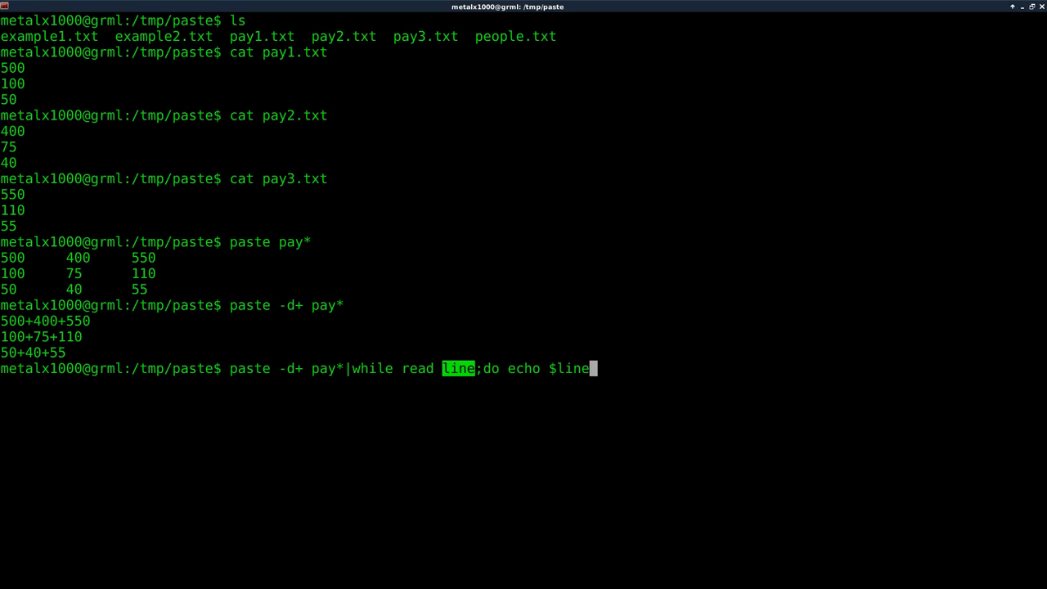
pyautogui.write('|bc')
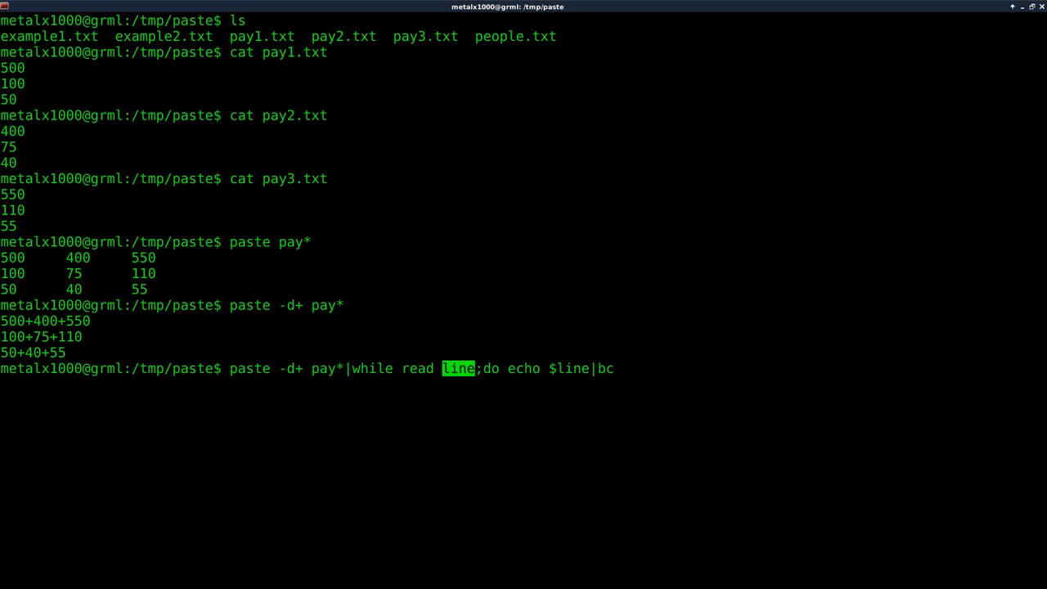
pyautogui.write(';done')
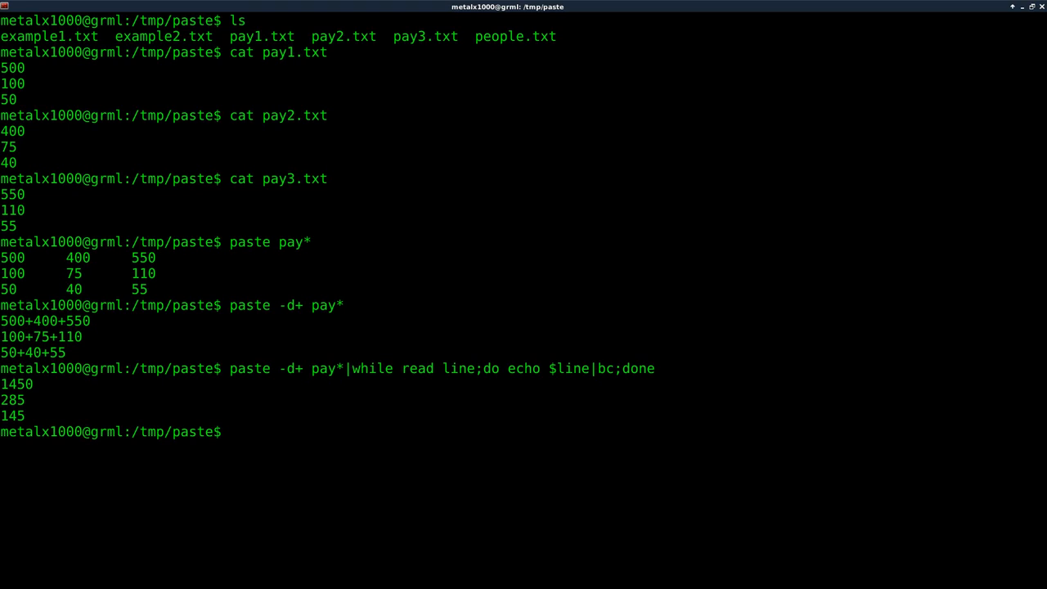
pyautogui.press('Up')
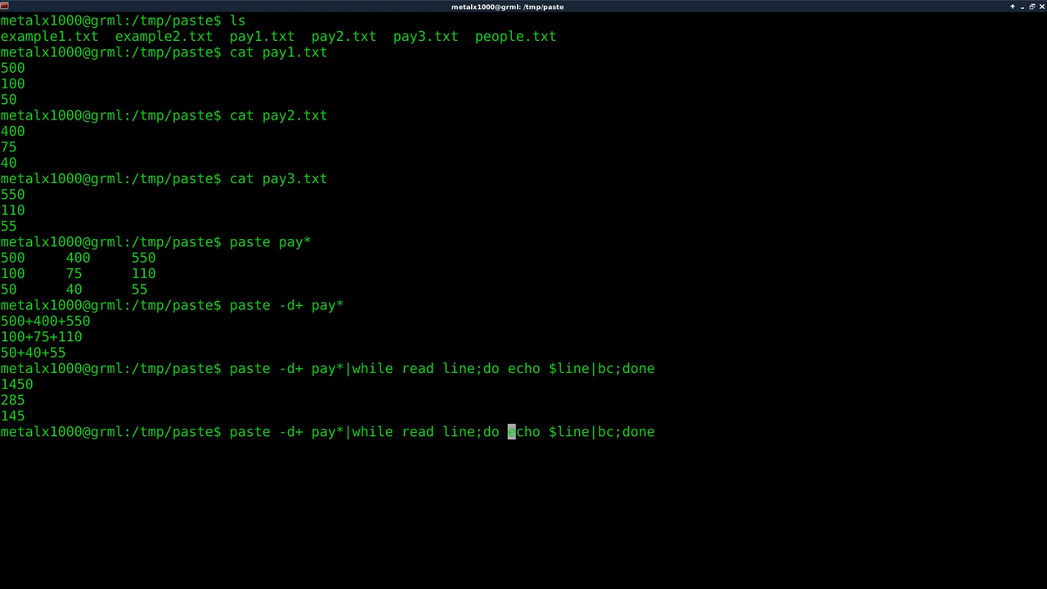
# Add echo -n "${line}=" to the loop so lines read like 500+400+550=1450.
pyautogui.write('echo')
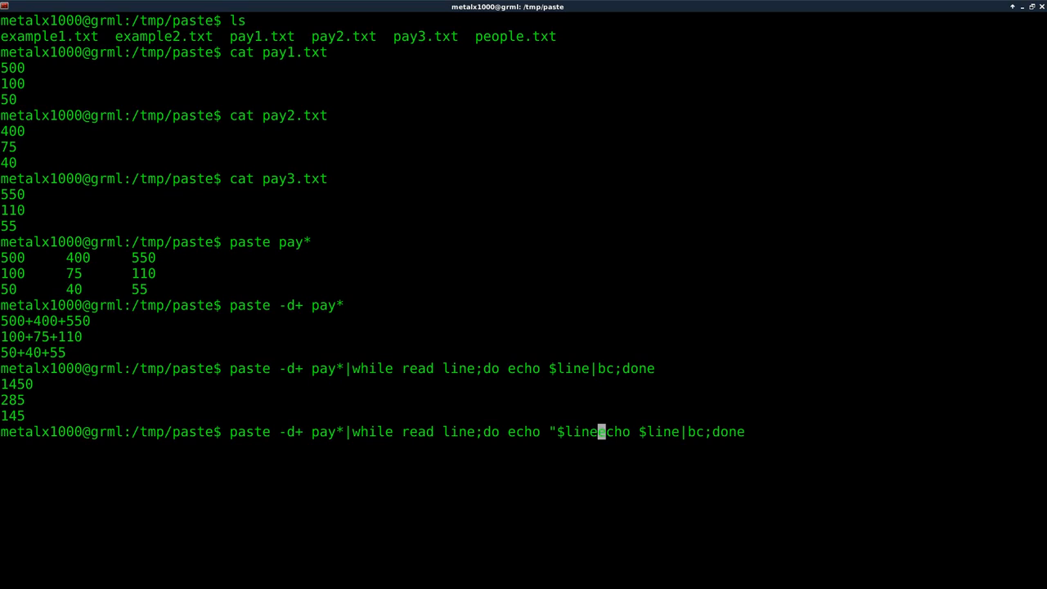
pyautogui.write('=')
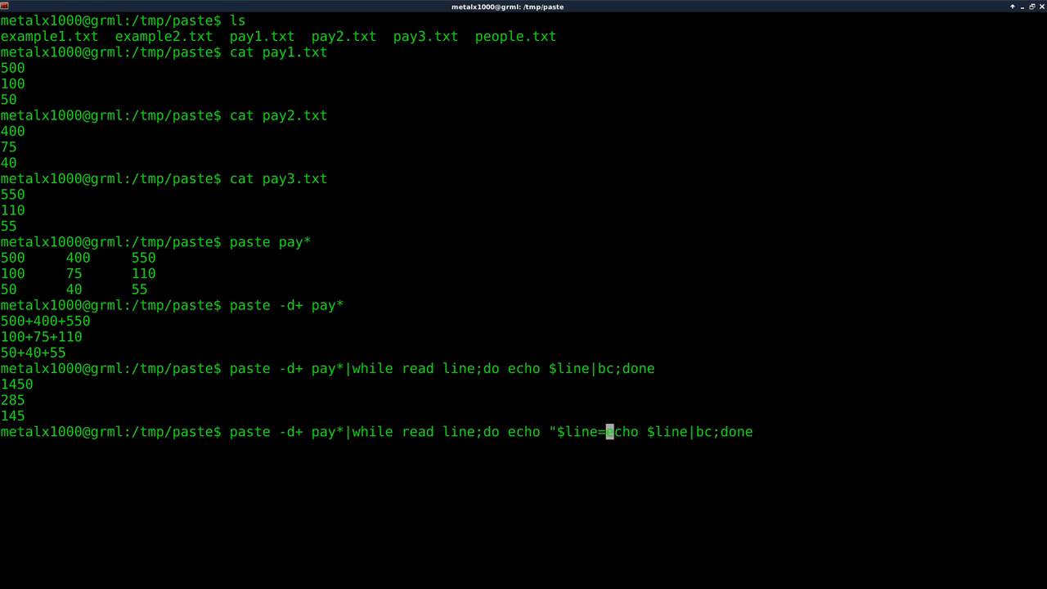
pyautogui.write(';')
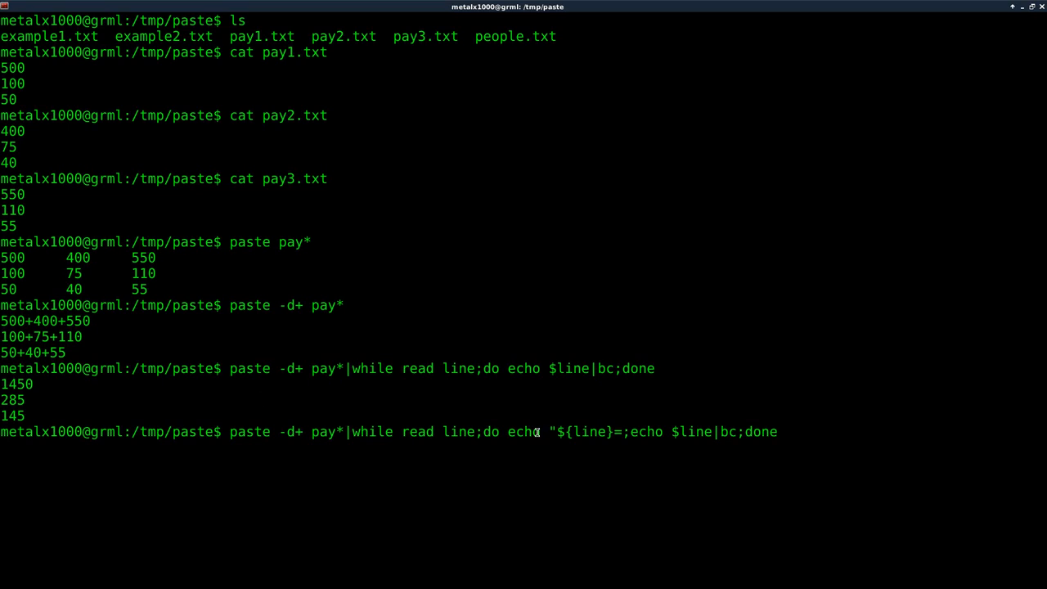
pyautogui.doubleClick(582, 432)
pyautogui.write('"')
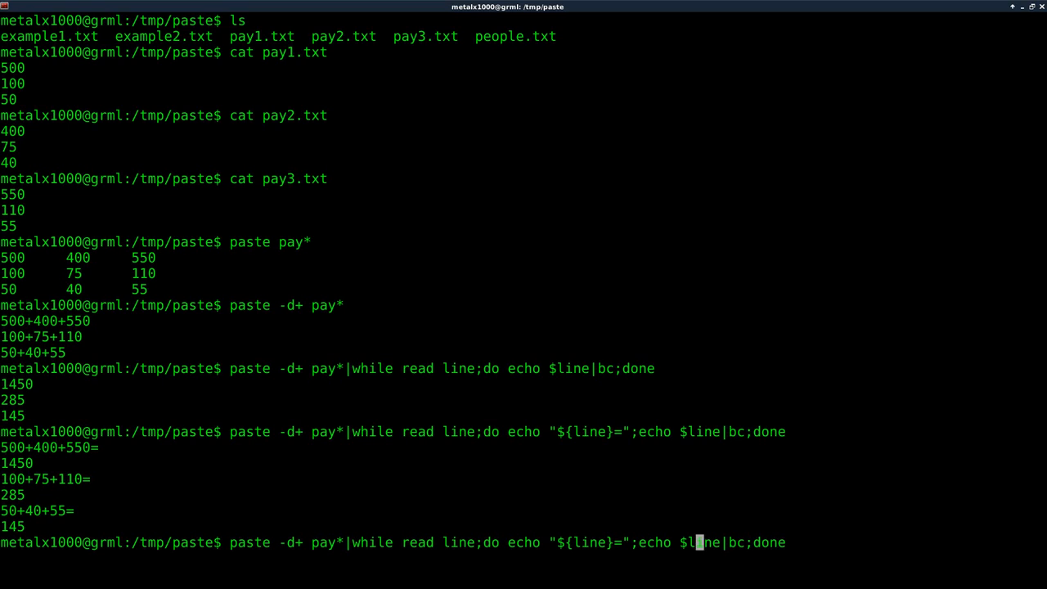
pyautogui.moveTo(500, 500)
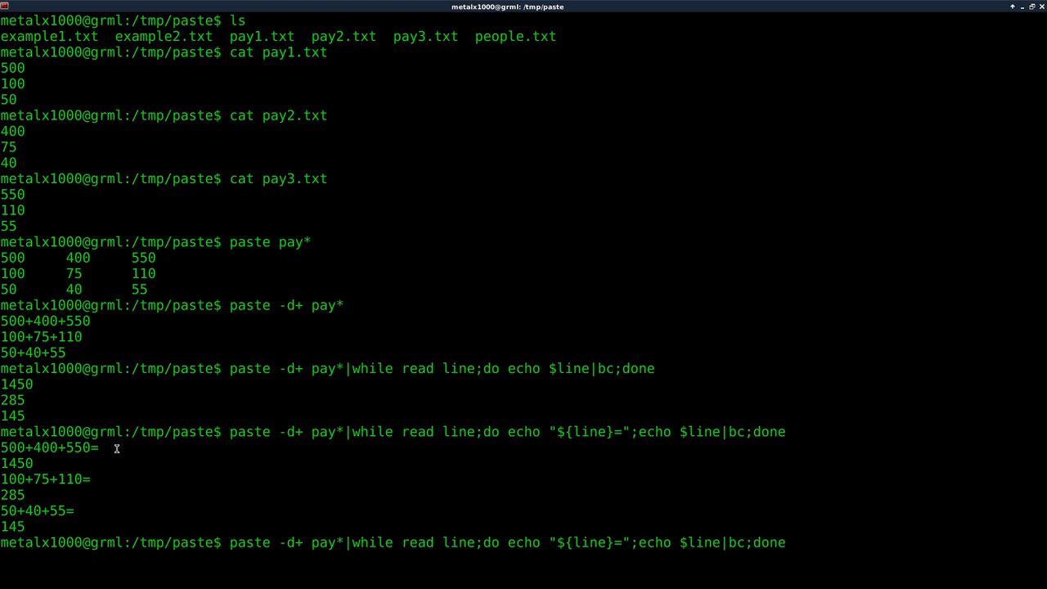
pyautogui.write('-n')
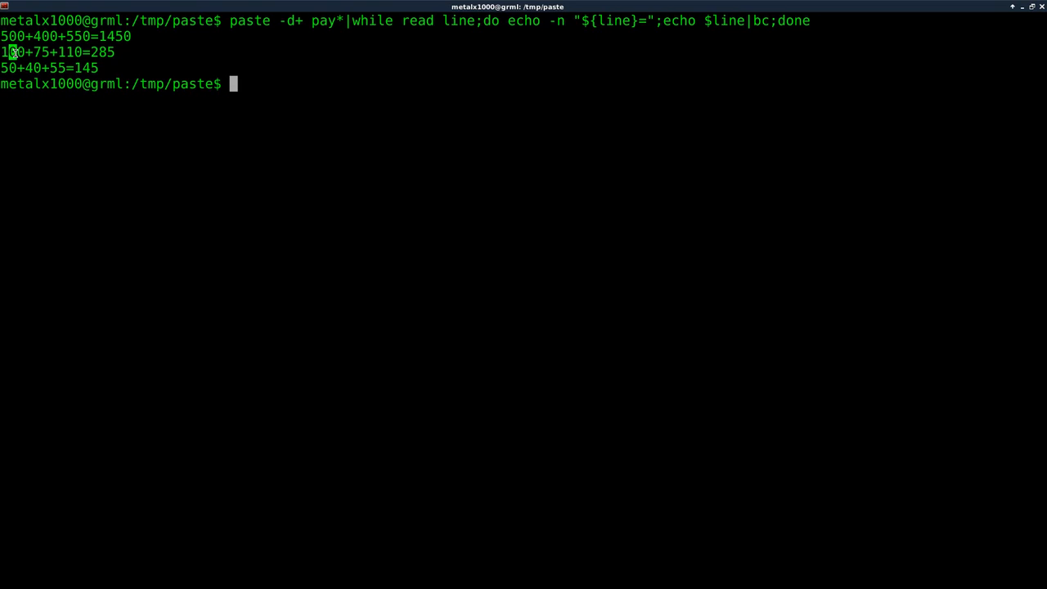
pyautogui.moveTo(599, 117)
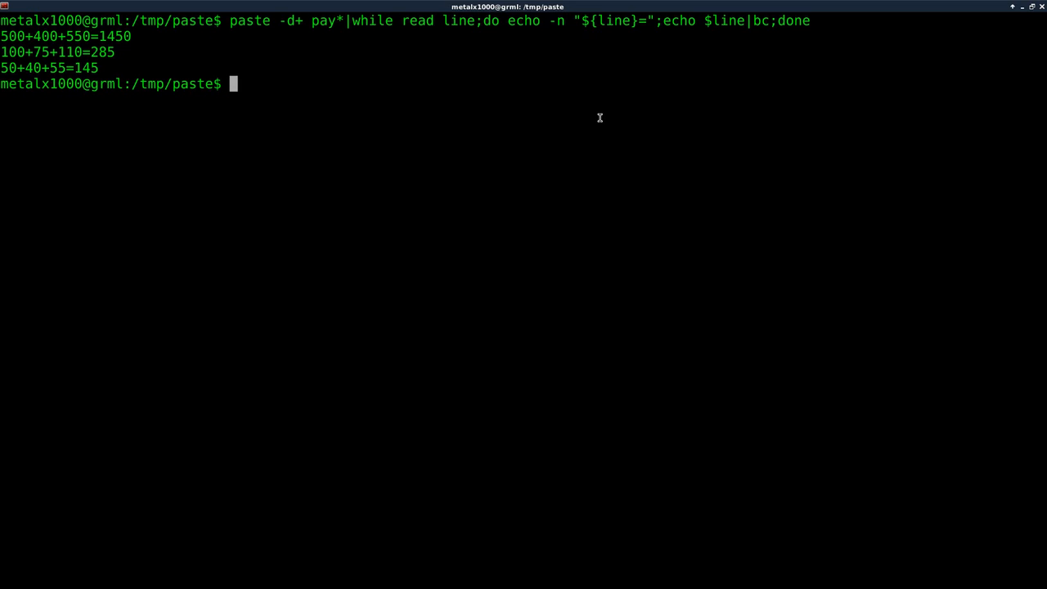
# List the folder and display people.txt's three four-line contact records.
pyautogui.write('ls')
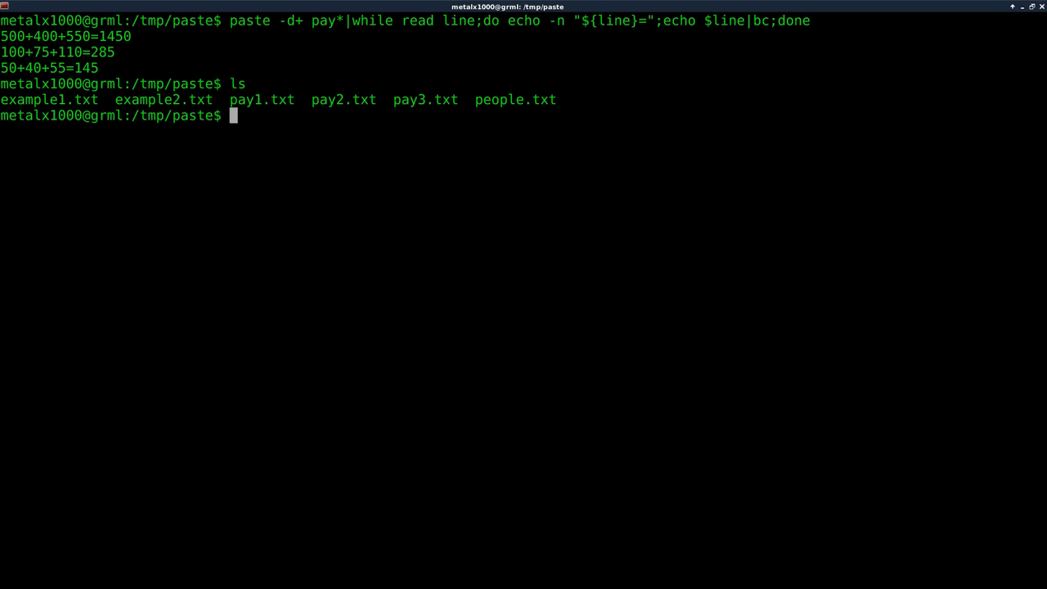
pyautogui.write('cat pa')
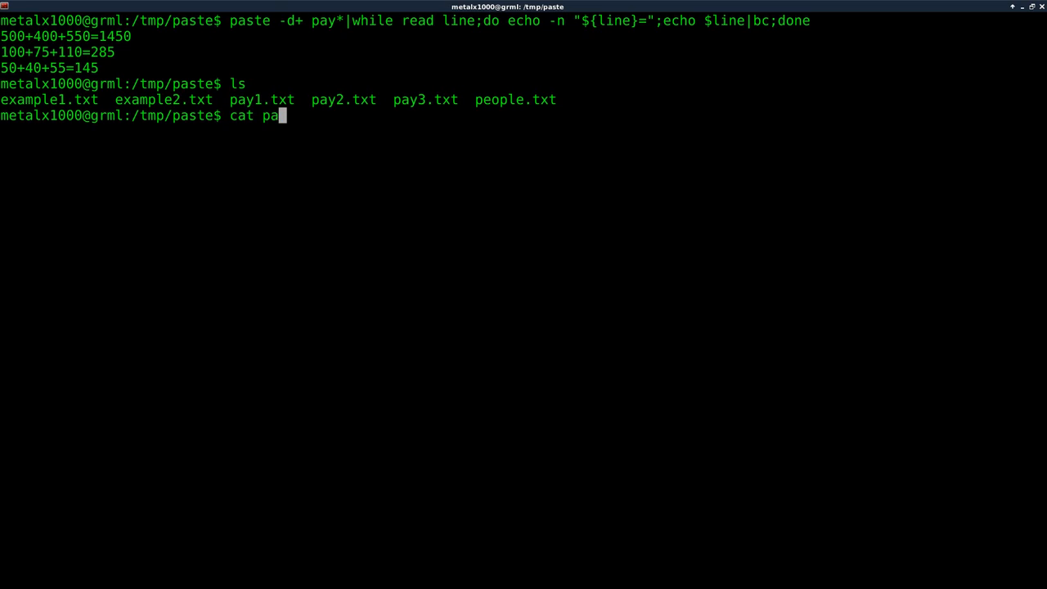
pyautogui.press('BackSpace')
pyautogui.write('eople.txt')
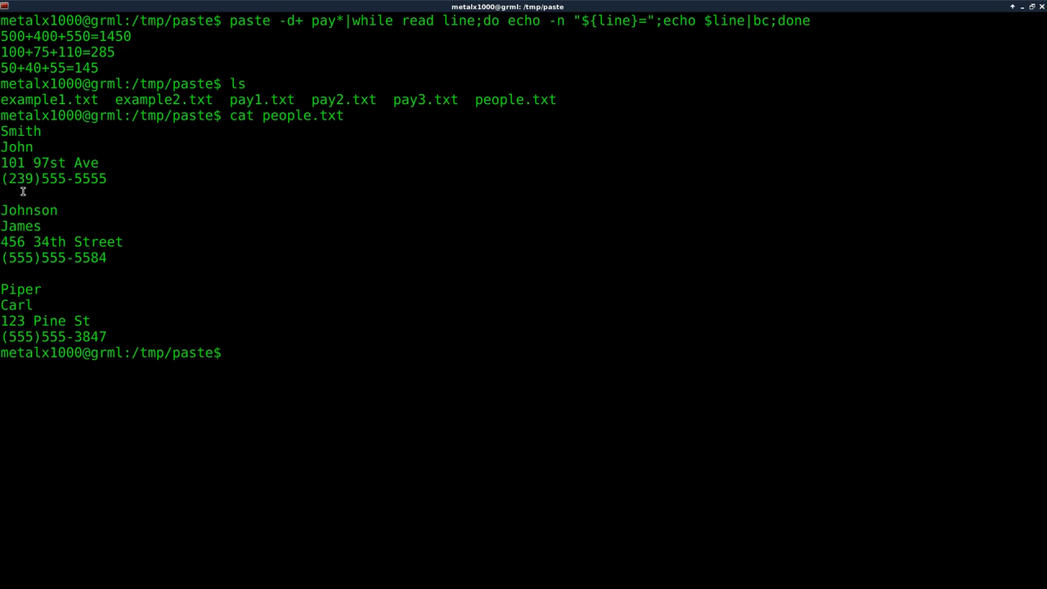
pyautogui.doubleClick(29, 210)
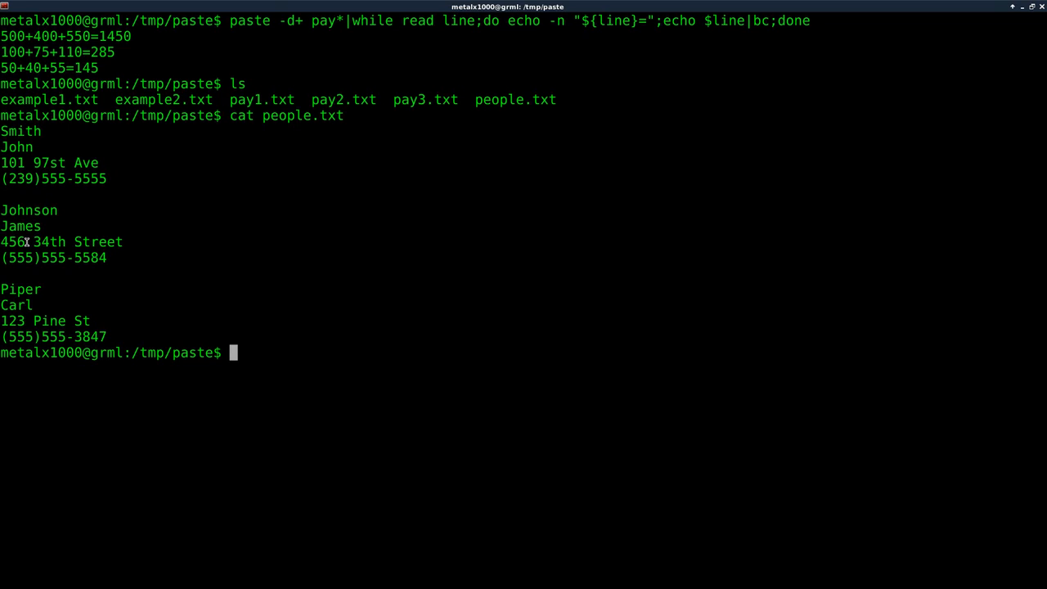
pyautogui.tripleClick(53, 256)
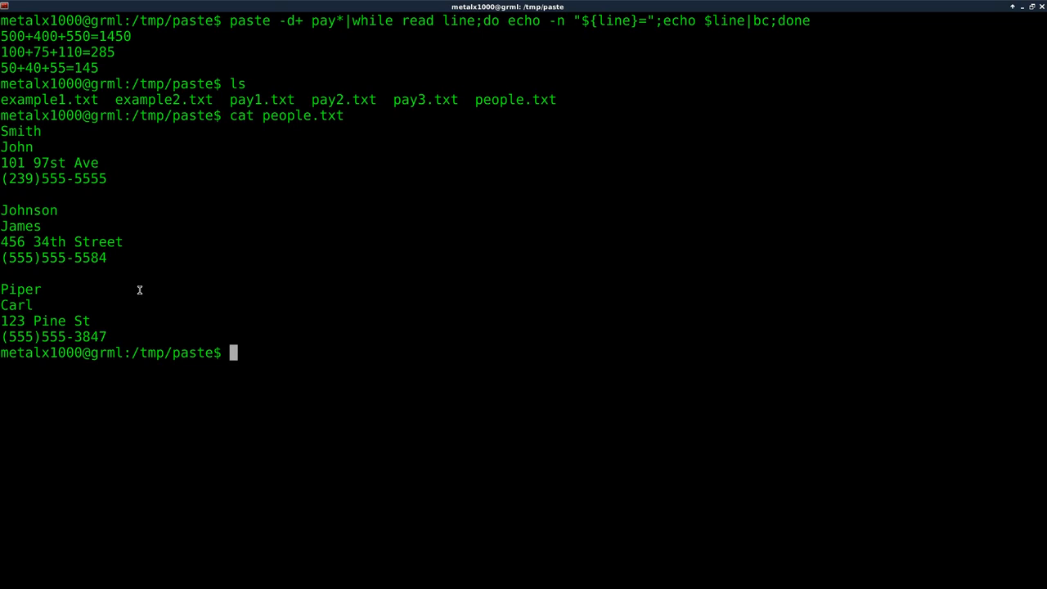
# Reshape people.txt with < people.txt paste - -, then with five dashes.
pyautogui.write('<')
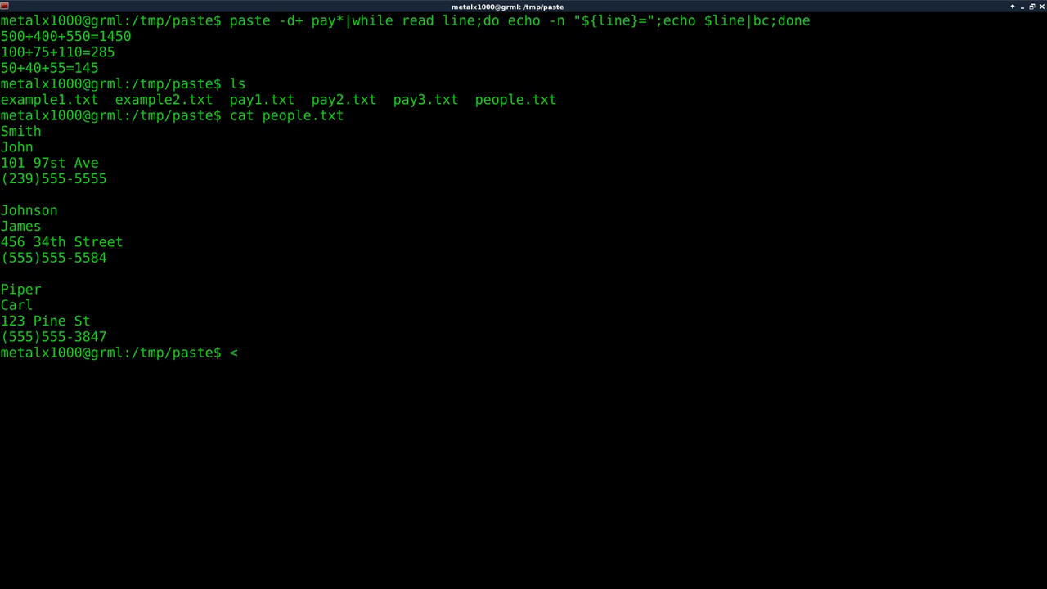
pyautogui.write('people.txt')
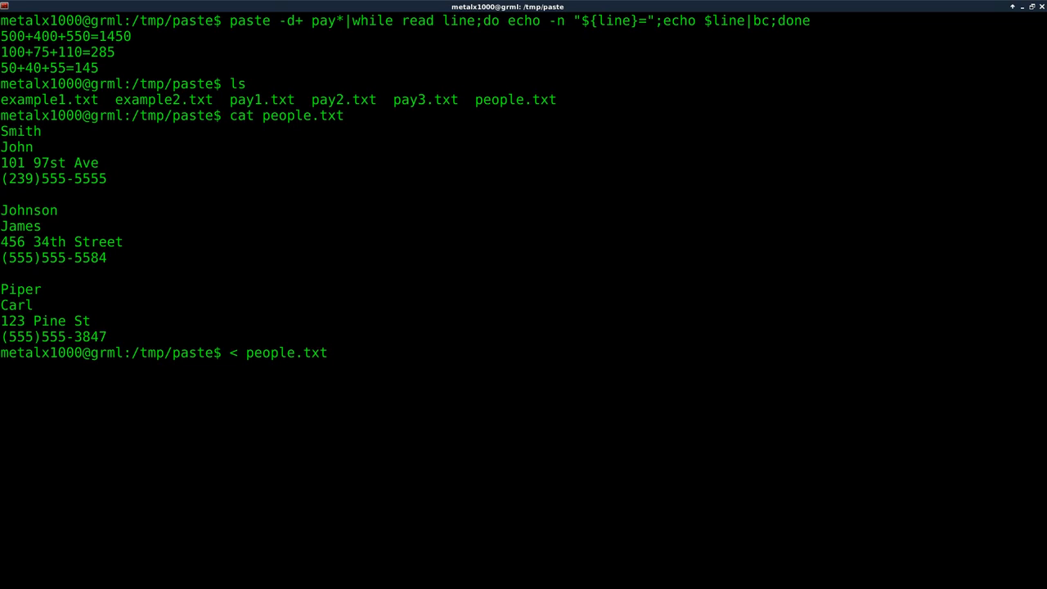
pyautogui.write('paste')
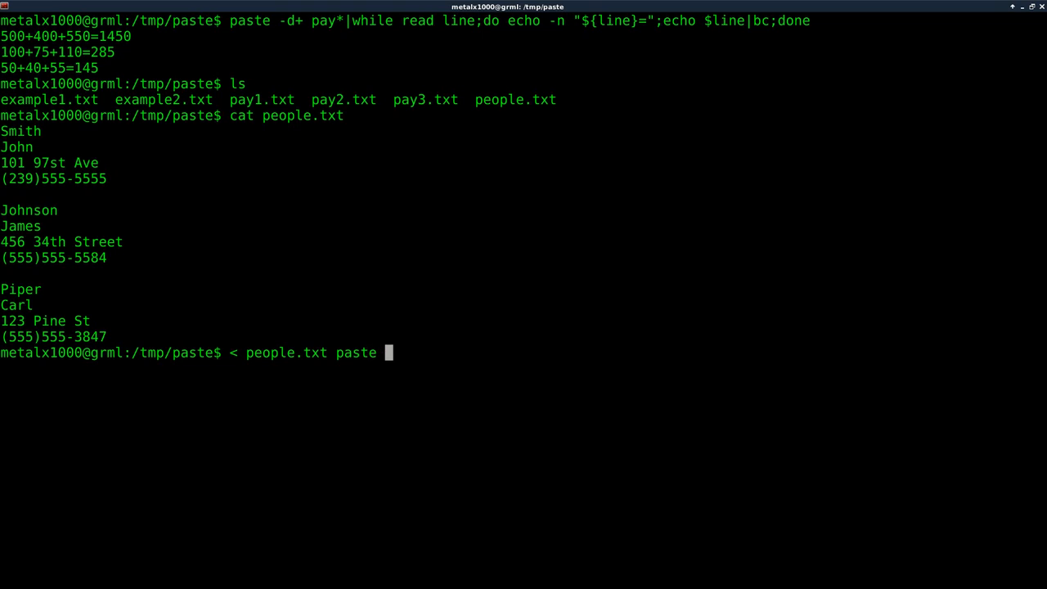
pyautogui.write('-')
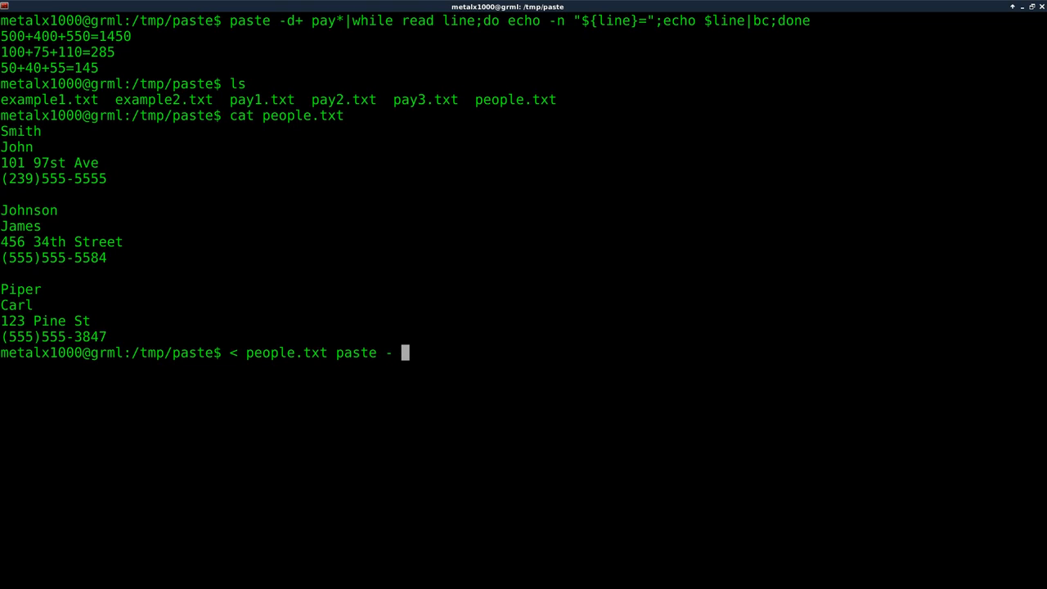
pyautogui.write('-')
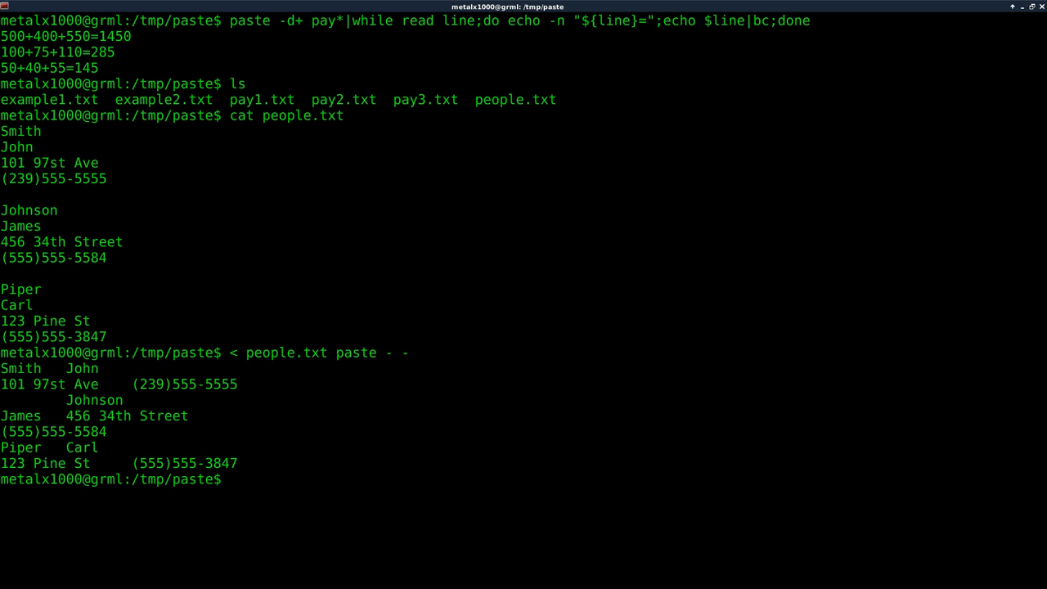
pyautogui.write('< people.txt paste - - - - -')
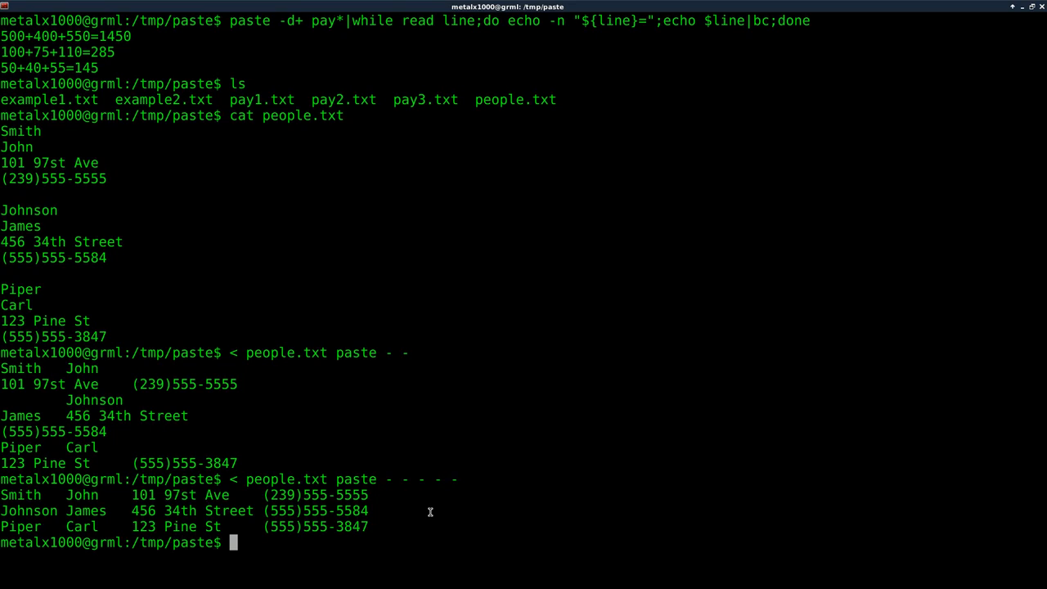
# Rerun the five-dash paste on people.txt with -d, for comma-separated rows.
pyautogui.write('< people.txt paste - - - - - -')
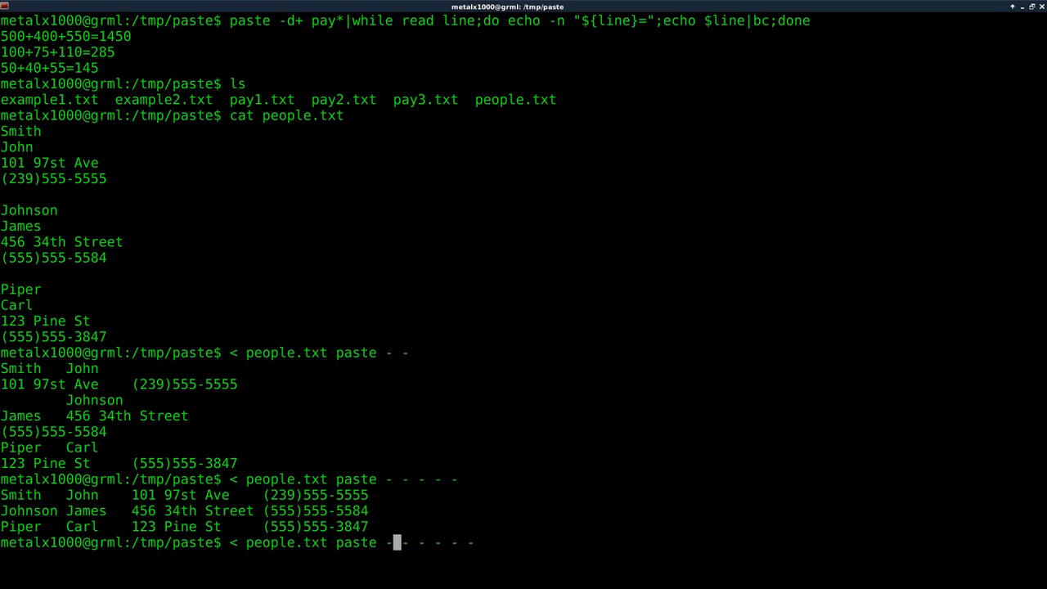
pyautogui.write('d,')
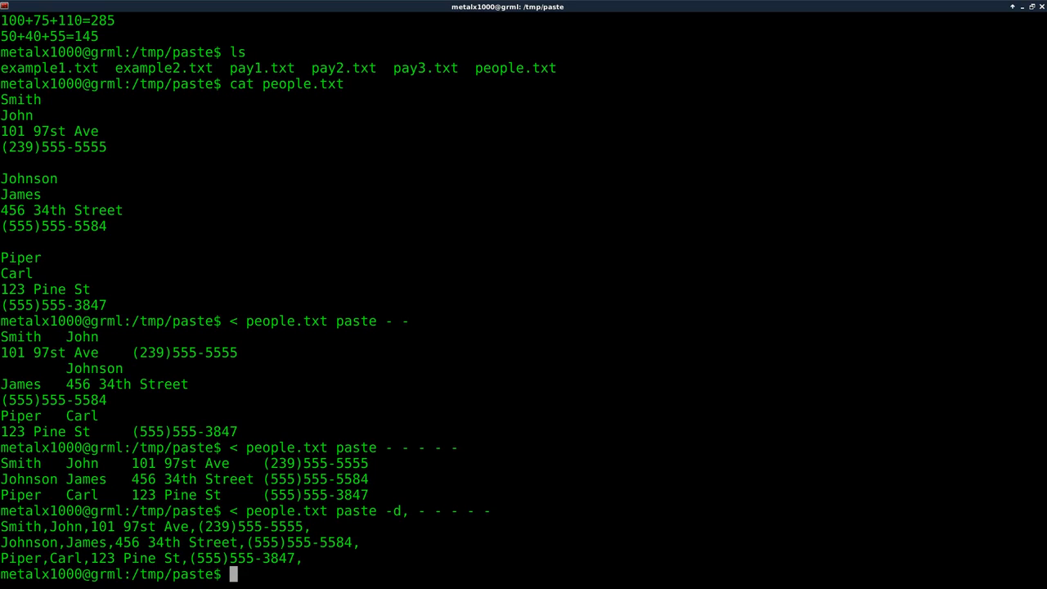
pyautogui.moveTo(219, 494)
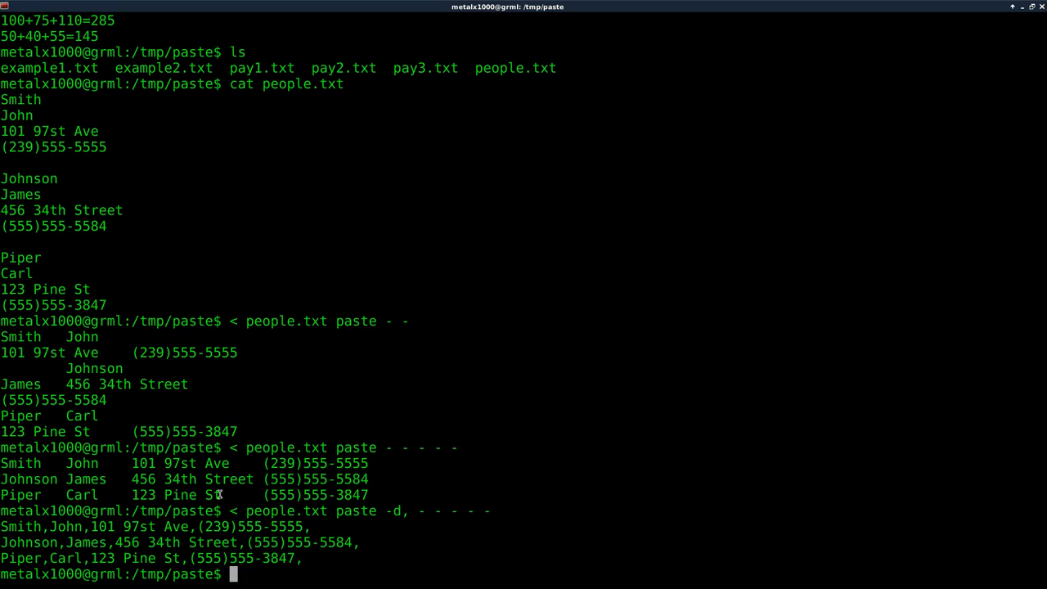
pyautogui.moveTo(231, 510); pyautogui.dragTo(491, 510)
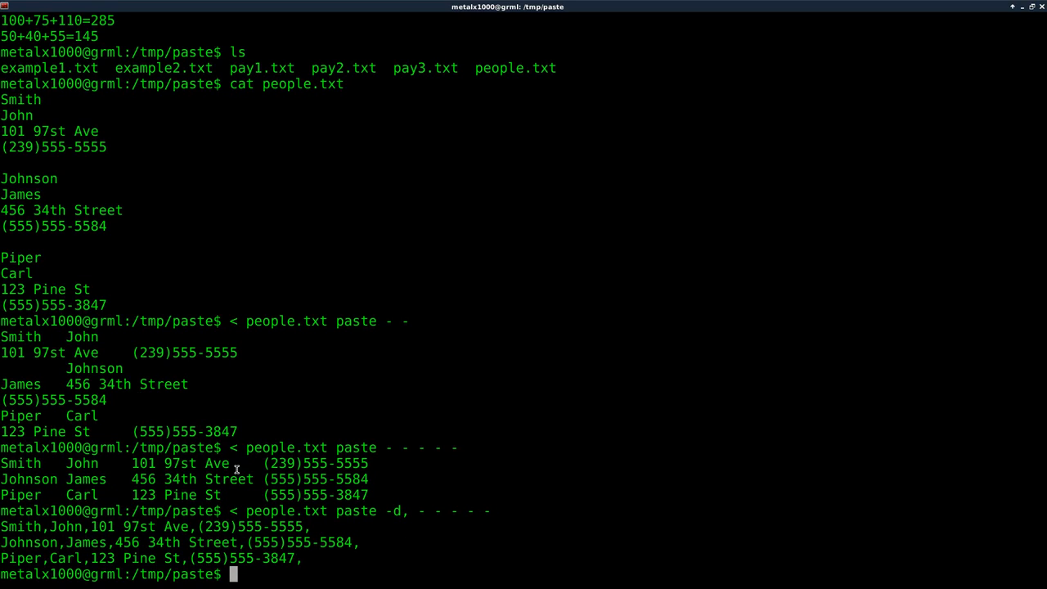
pyautogui.moveTo(4, 426)
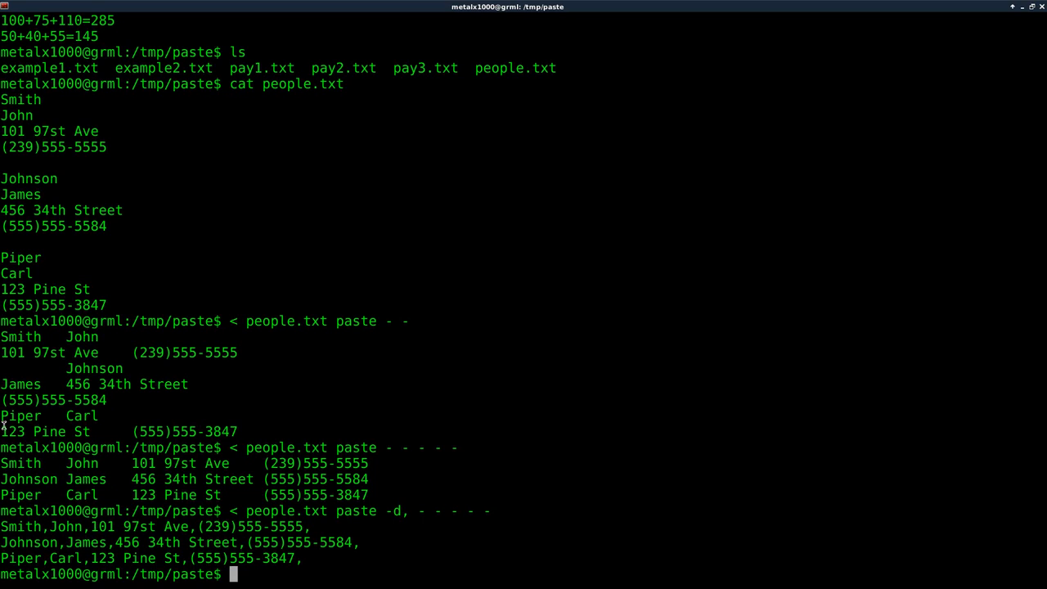